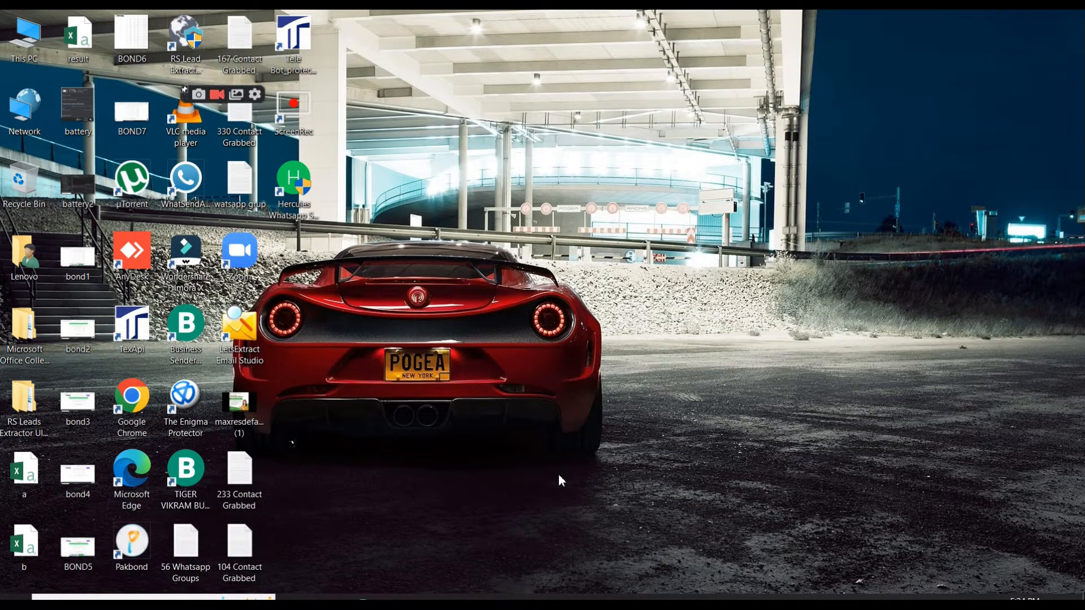
Launch LetsExtract Email Studio from its desktop icon onto the empty results view
double_click(239, 323)
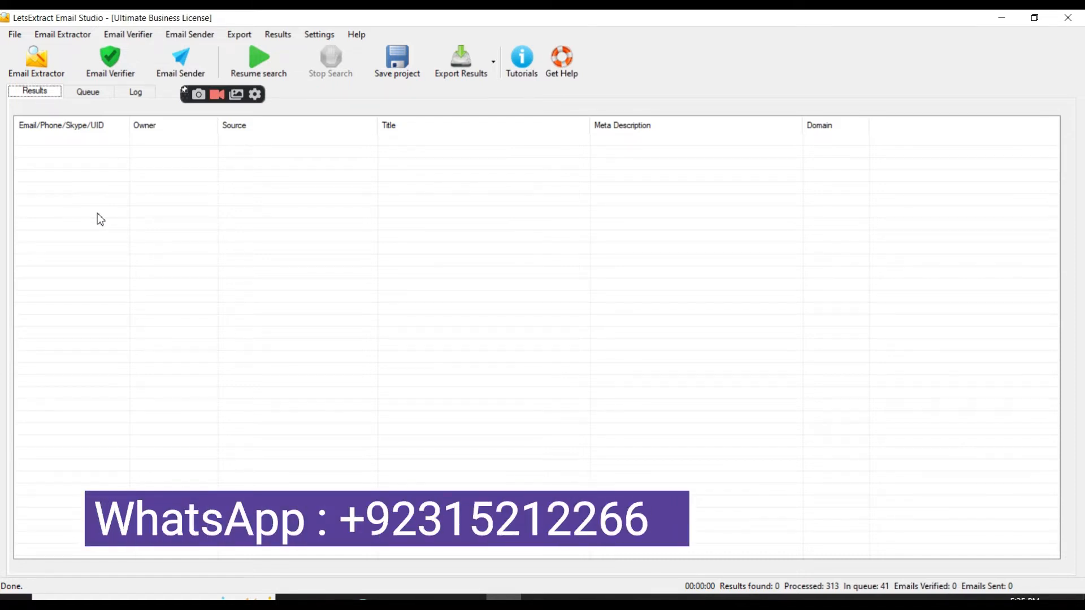
From Email Extractor's Welcome dialog, choose 'Search by keywords through search engines'
left_click(35, 57)
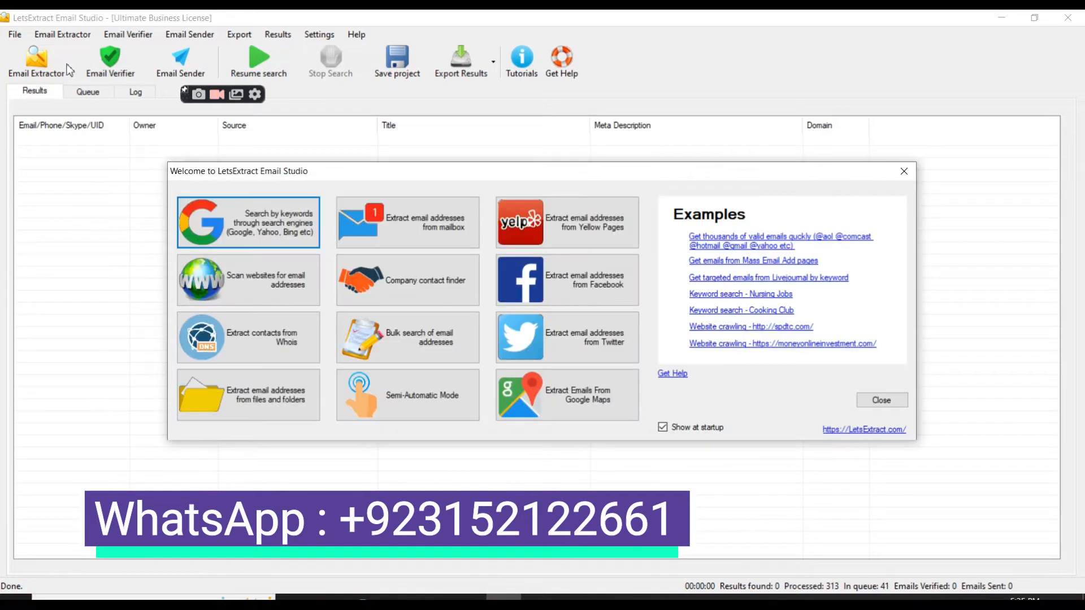
mouse_move(237, 191)
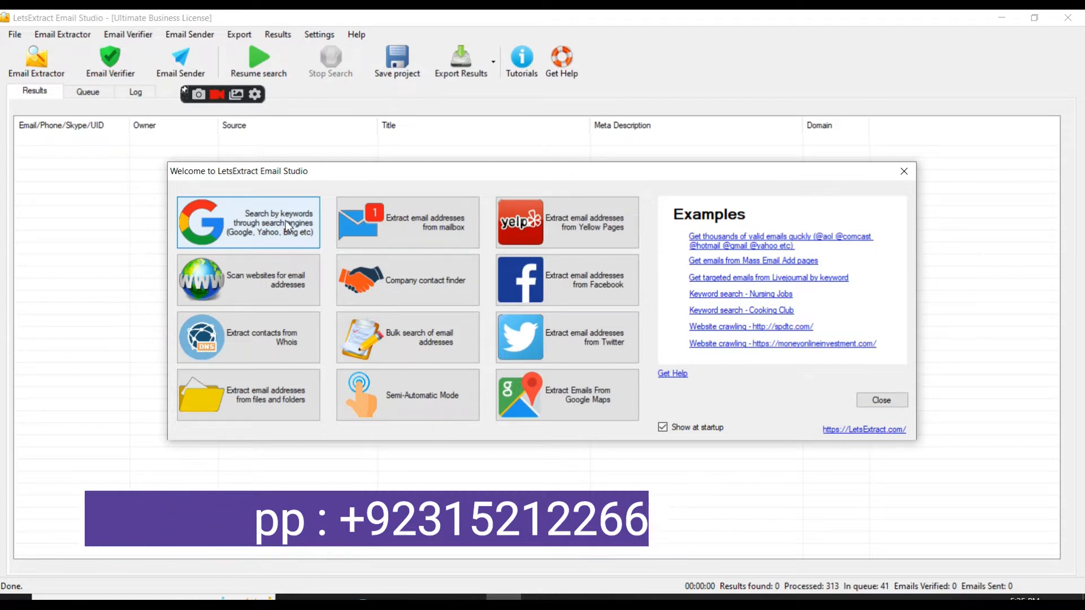
left_click(247, 222)
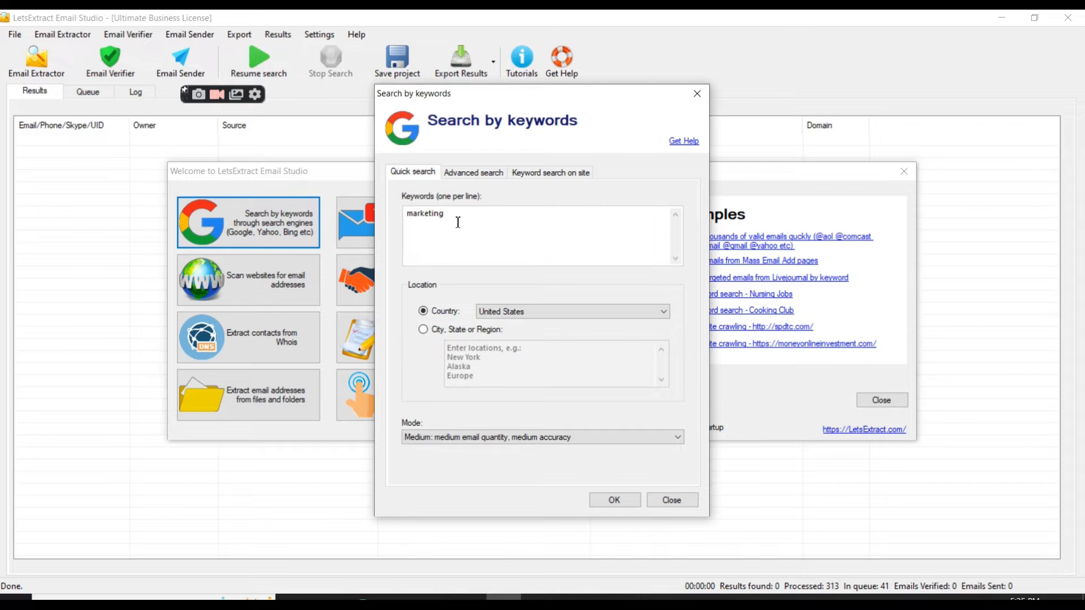
Replace the keyword 'marketing' with 'LOAN COMPANY' in the Keywords box
left_click(459, 221)
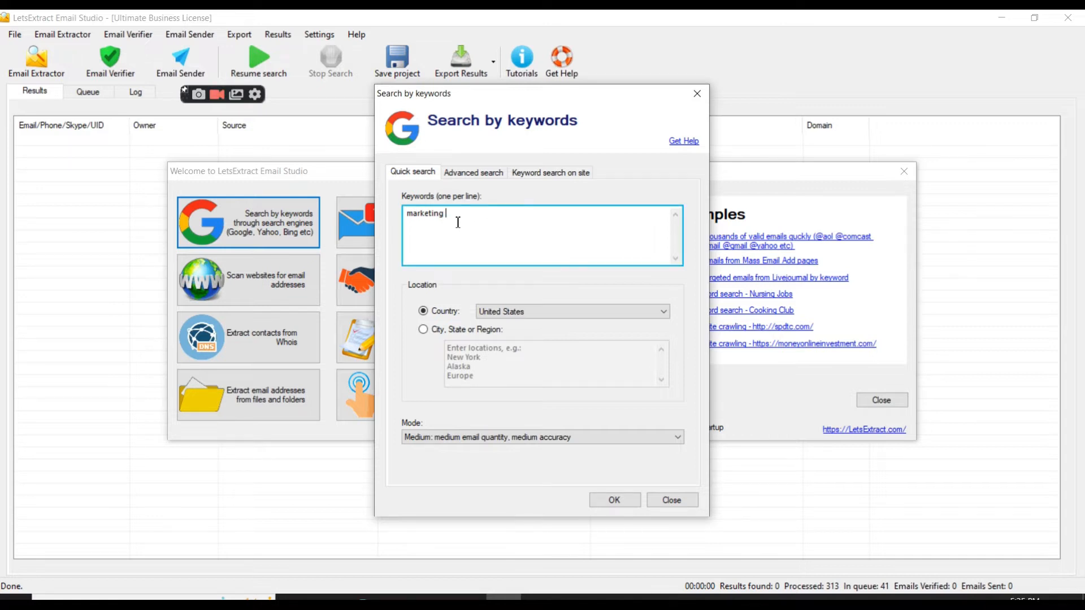
key("ctrl+a")
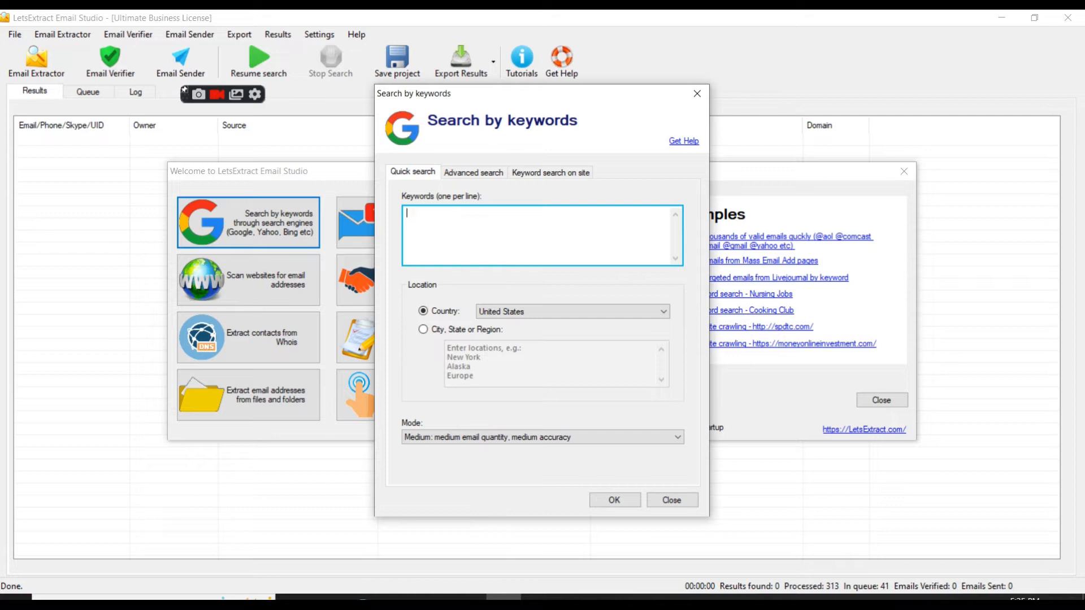
type("F")
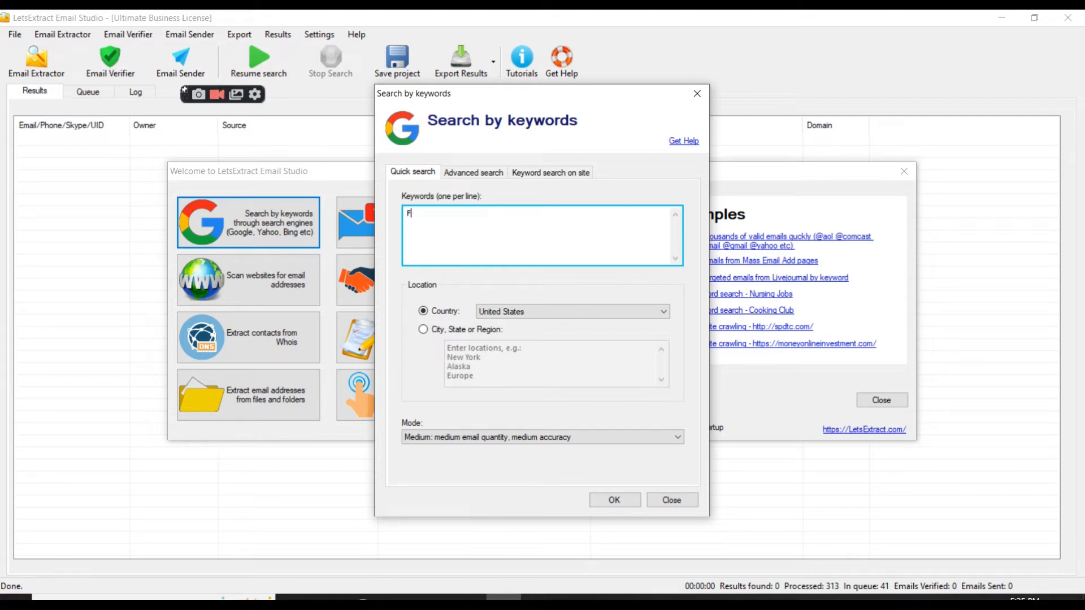
key("Backspace")
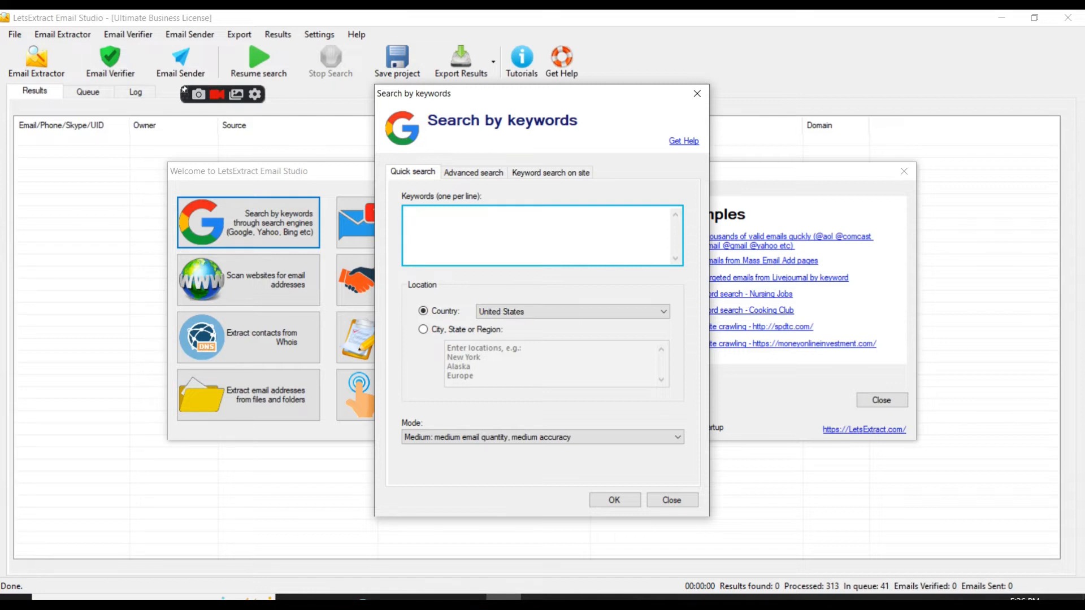
type("F")
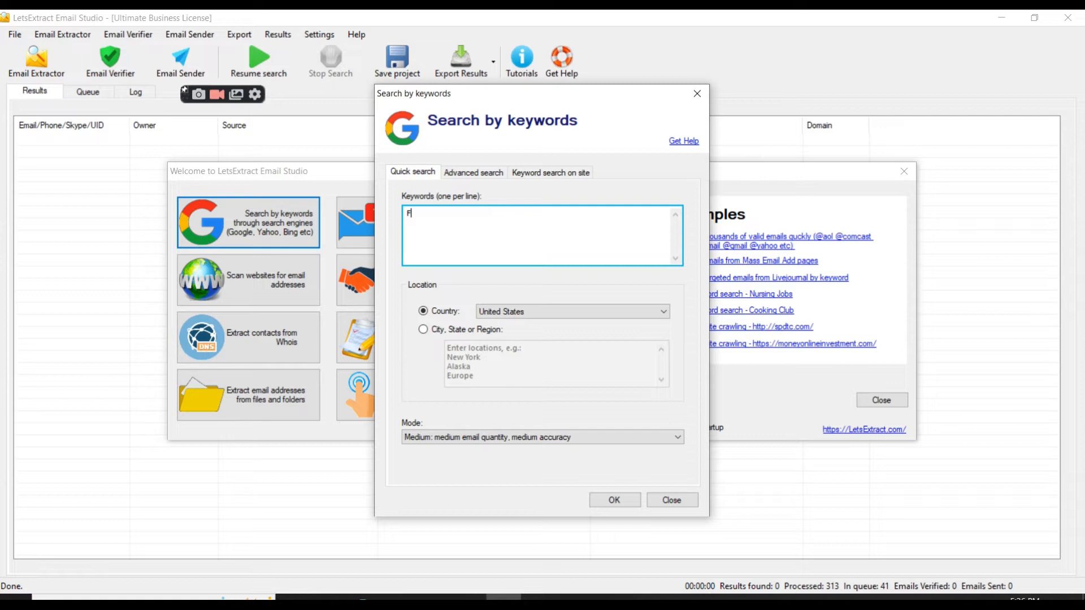
type("LAON")
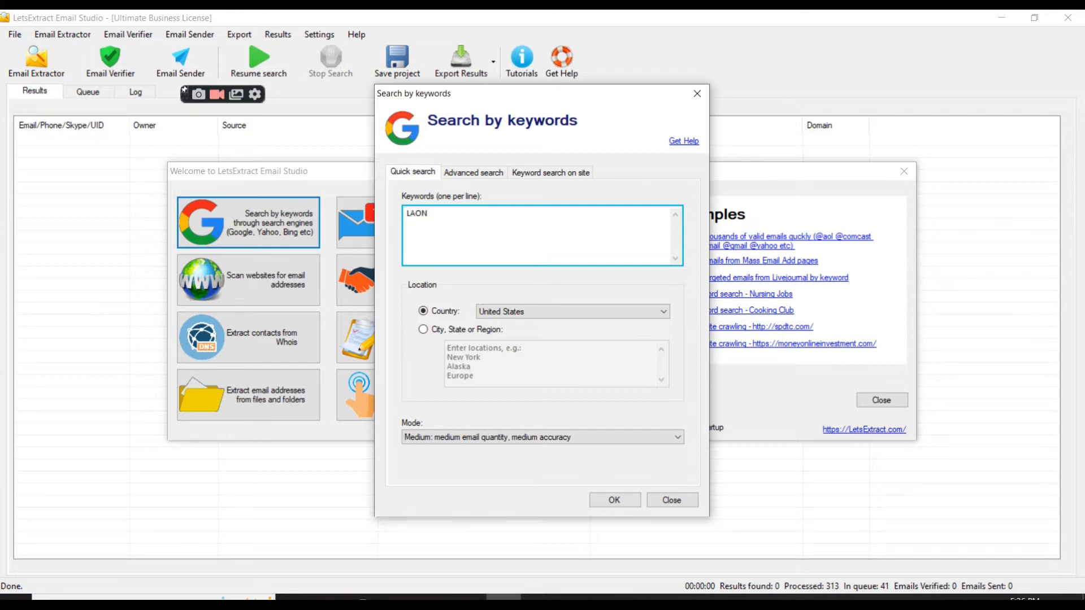
key("Backspace")
type("OAN C")
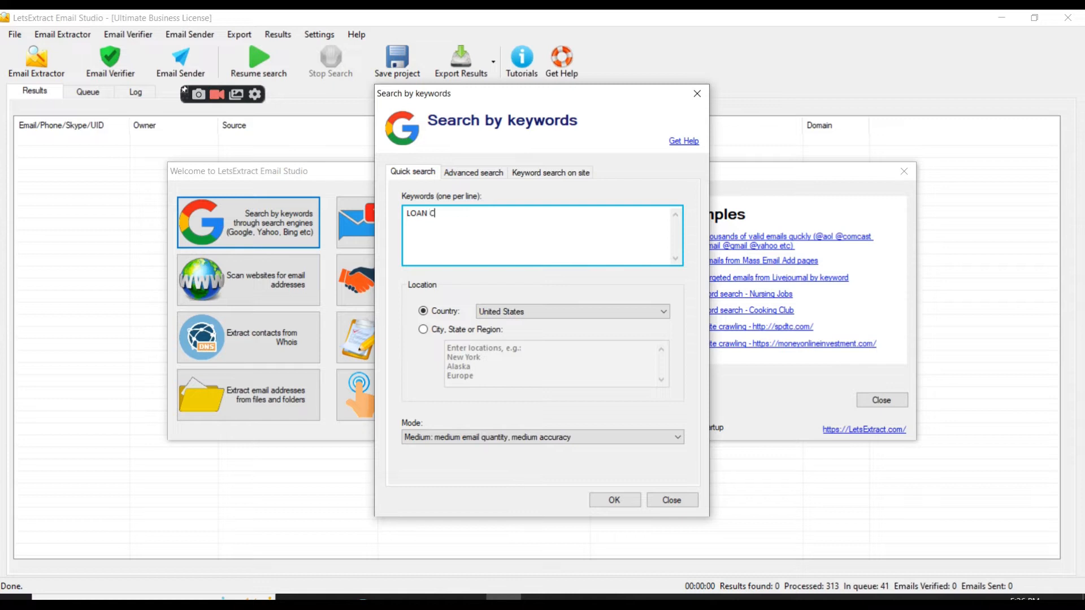
type("OMPANY")
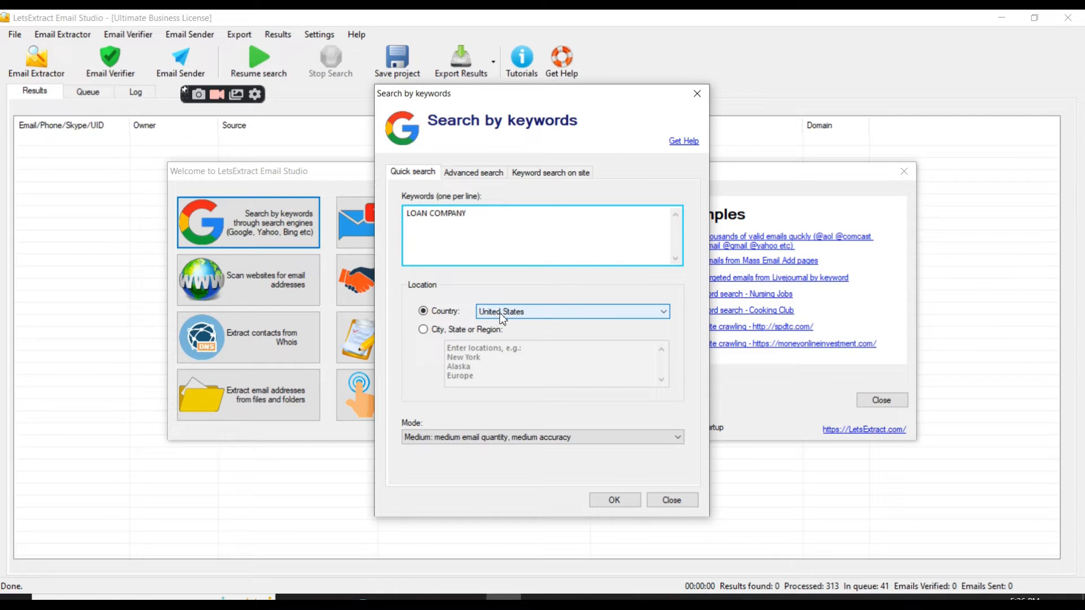
mouse_move(523, 318)
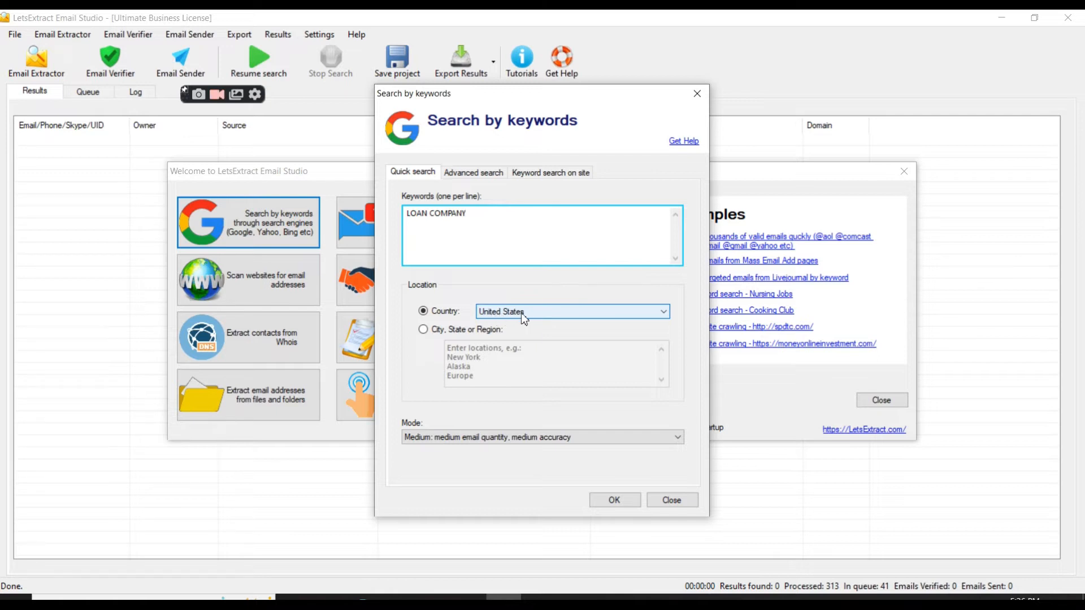
mouse_move(679, 320)
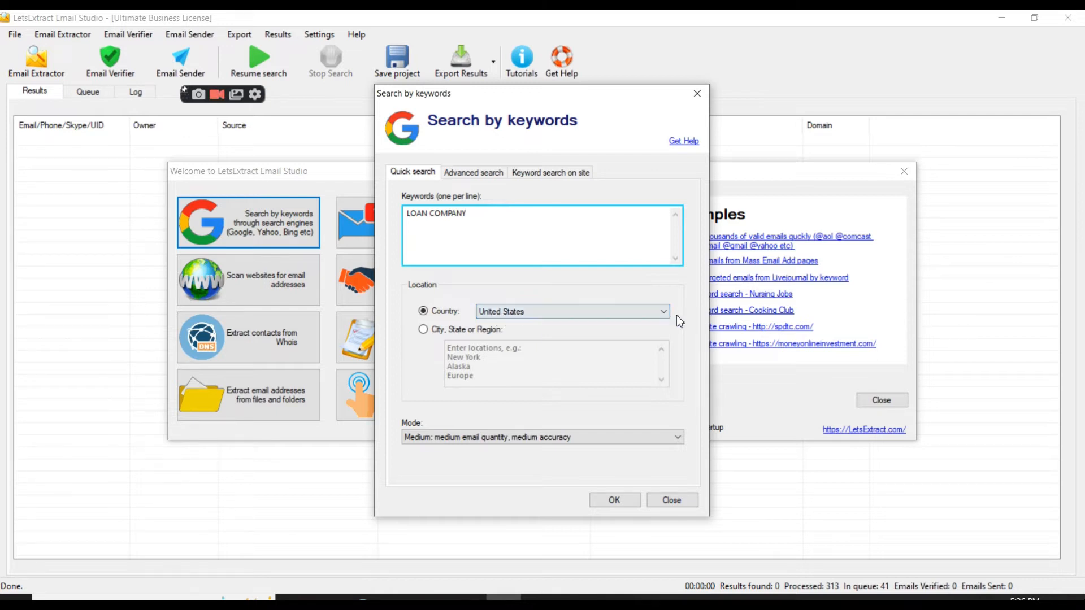
Set the search country to Pakistan, keeping the Country option and Medium mode
left_click(662, 312)
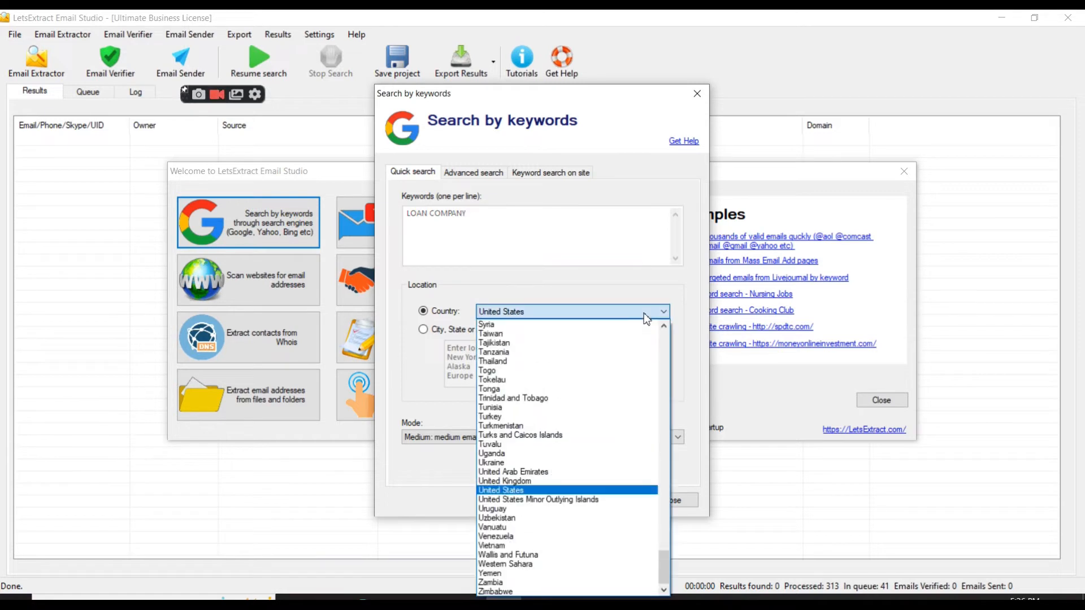
mouse_move(532, 475)
type("Pakistan")
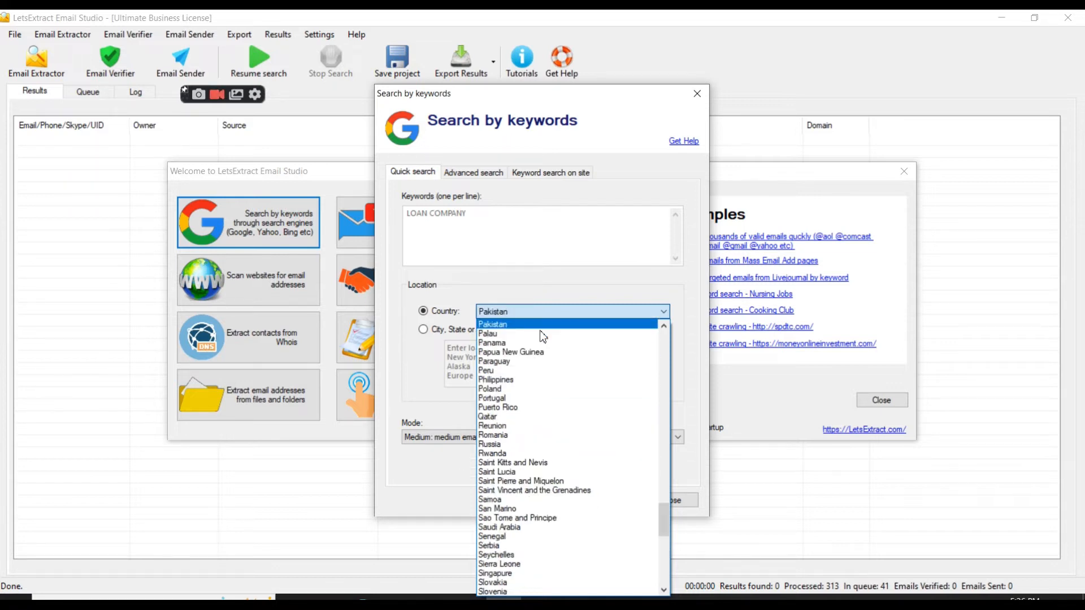
left_click(493, 323)
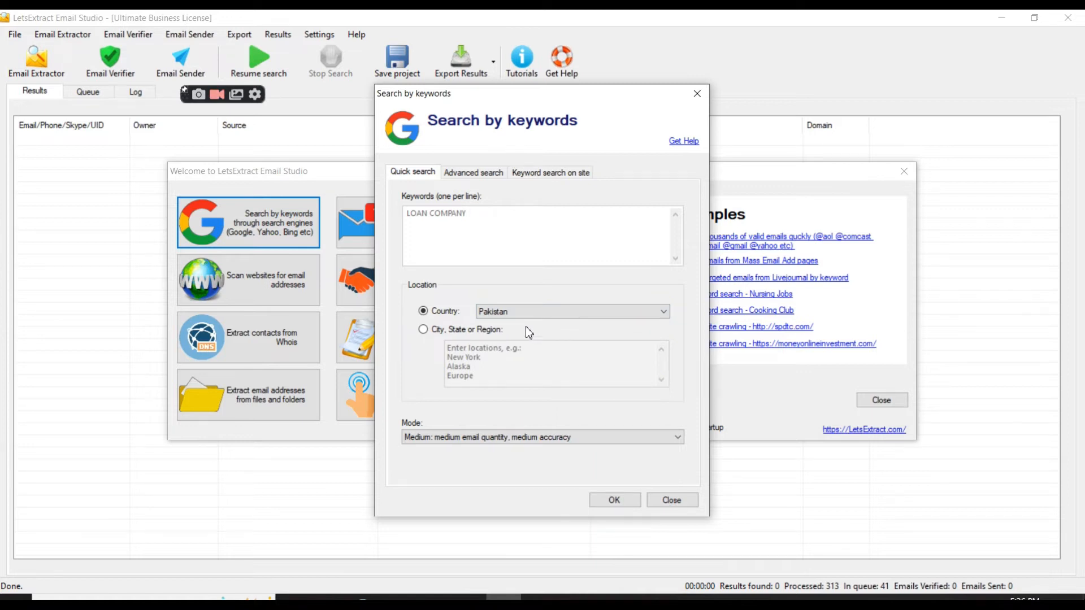
left_click(422, 330)
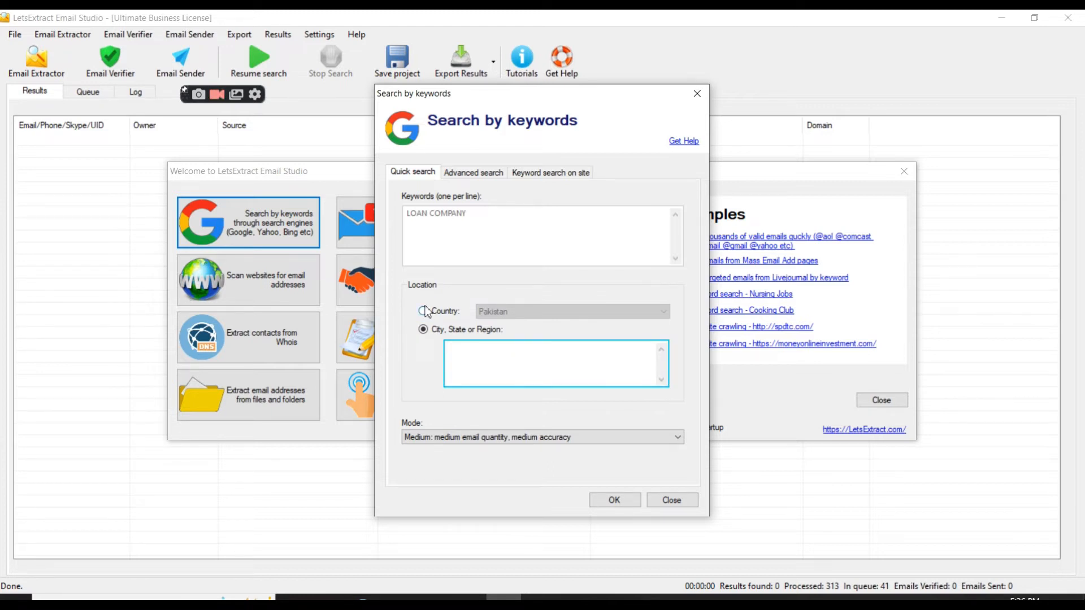
left_click(423, 312)
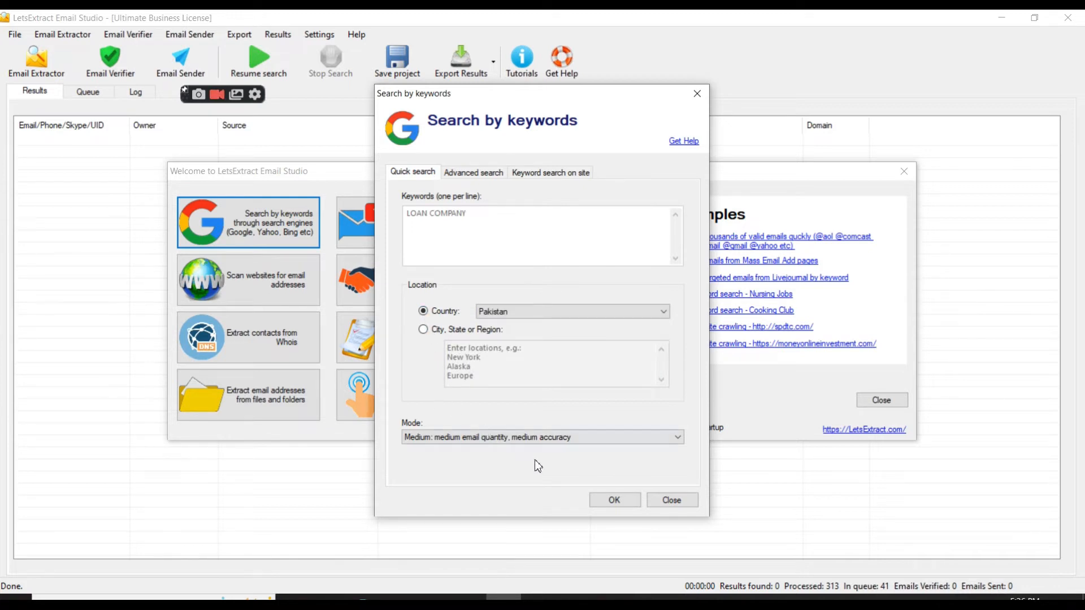
left_click(541, 437)
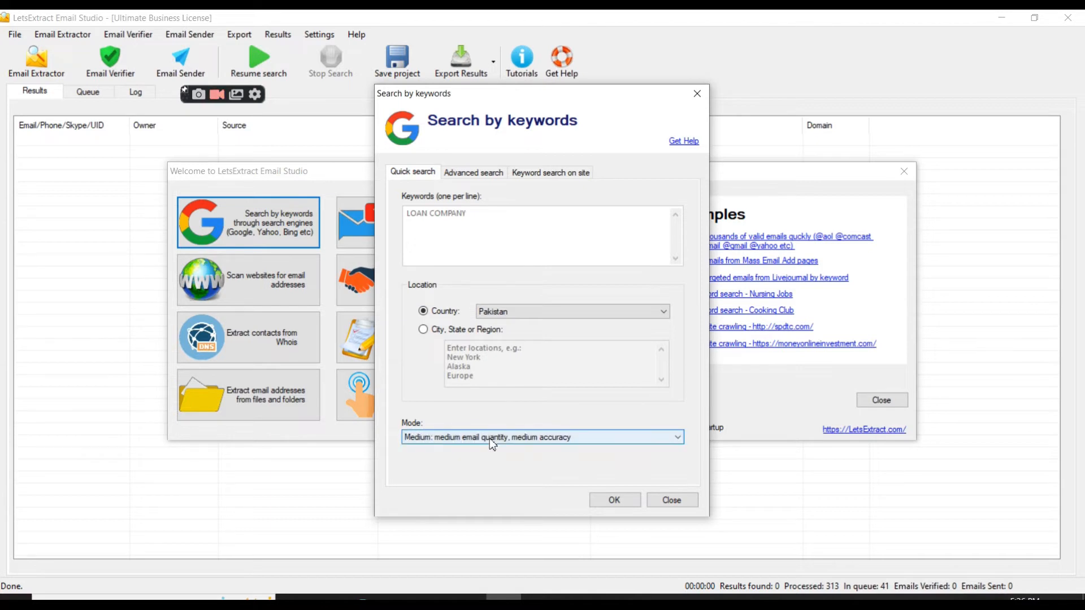
mouse_move(427, 447)
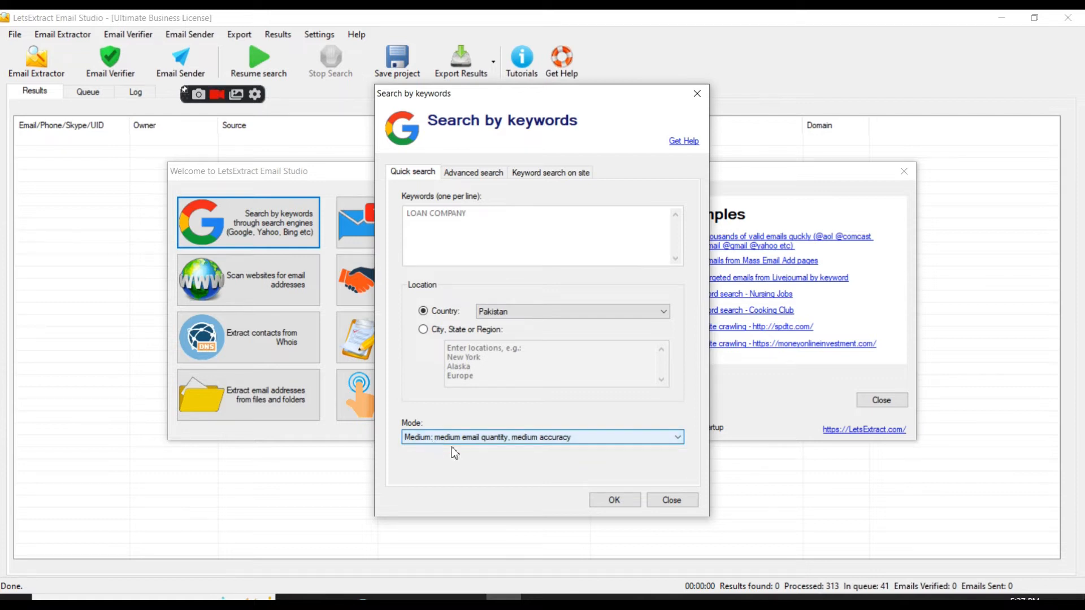
left_click(614, 500)
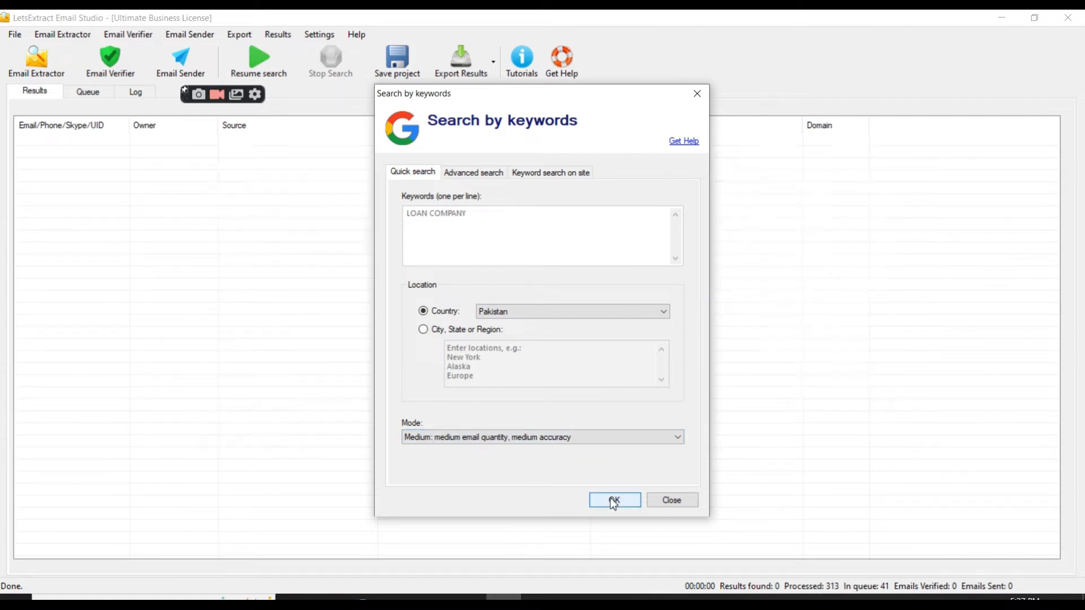
Start the LOAN COMPANY Pakistan search and watch the Log and Queue of processed pages
left_click(614, 499)
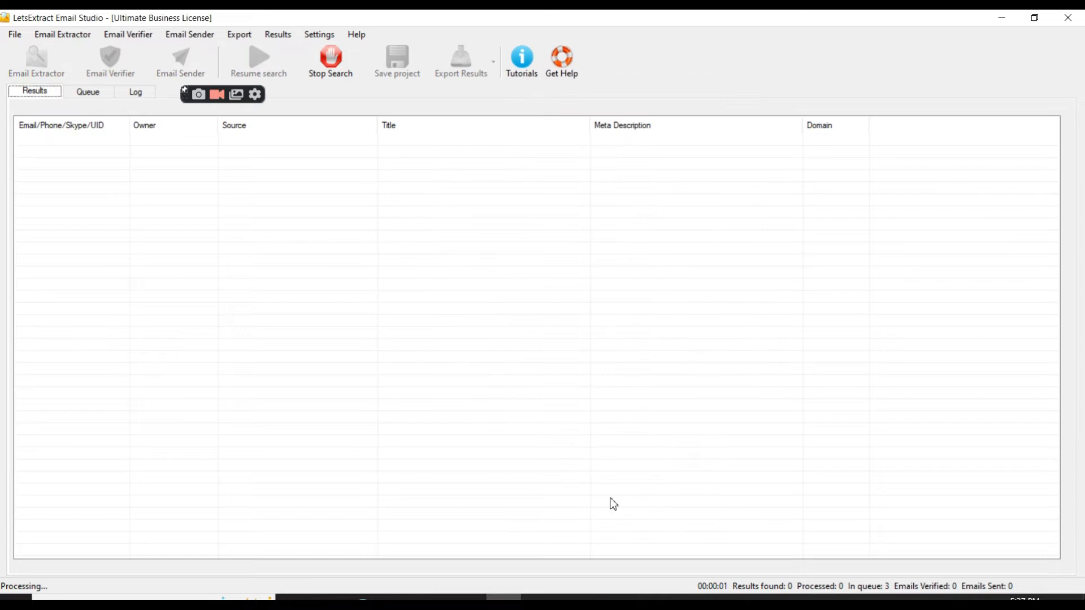
mouse_move(325, 328)
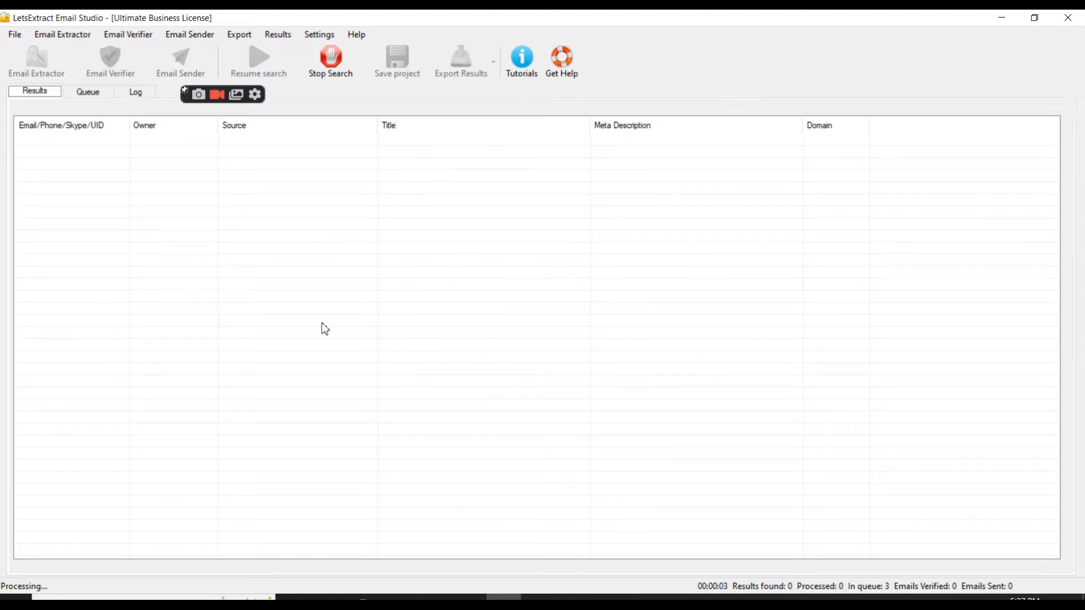
left_click(87, 91)
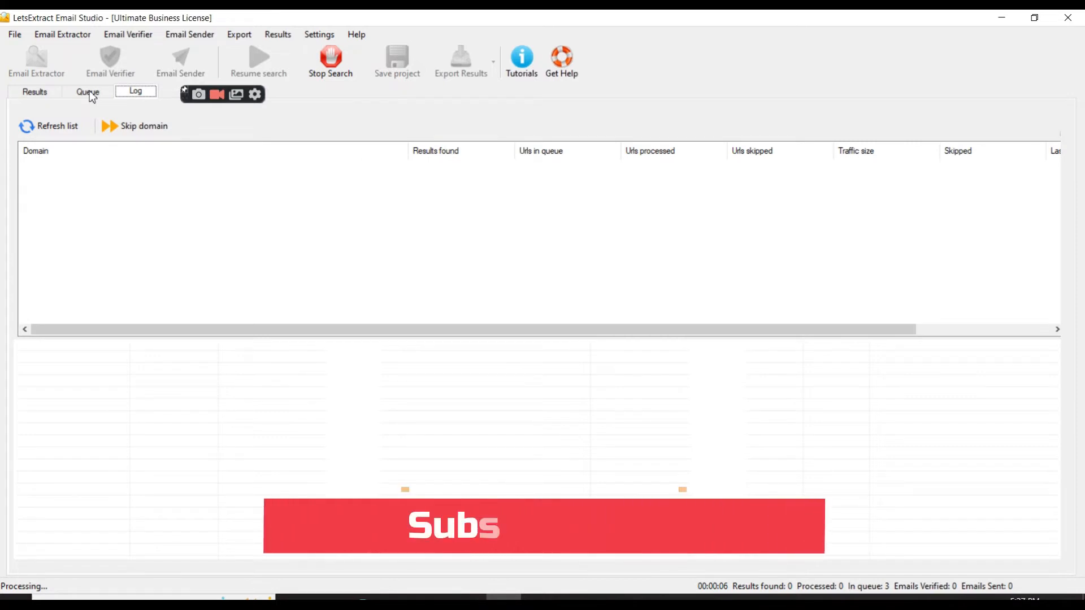
left_click(87, 91)
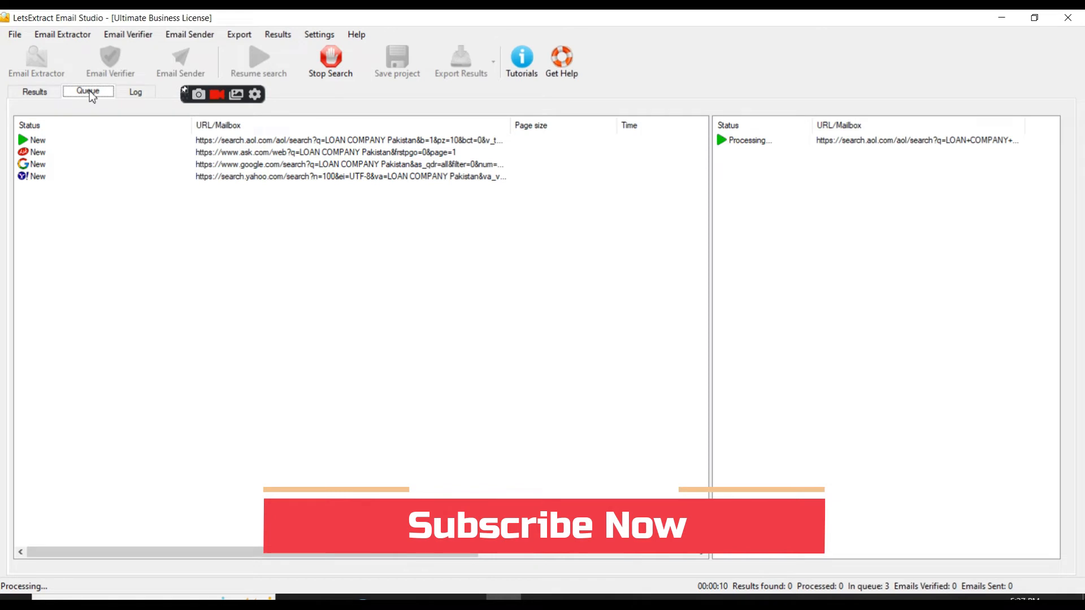
mouse_move(132, 258)
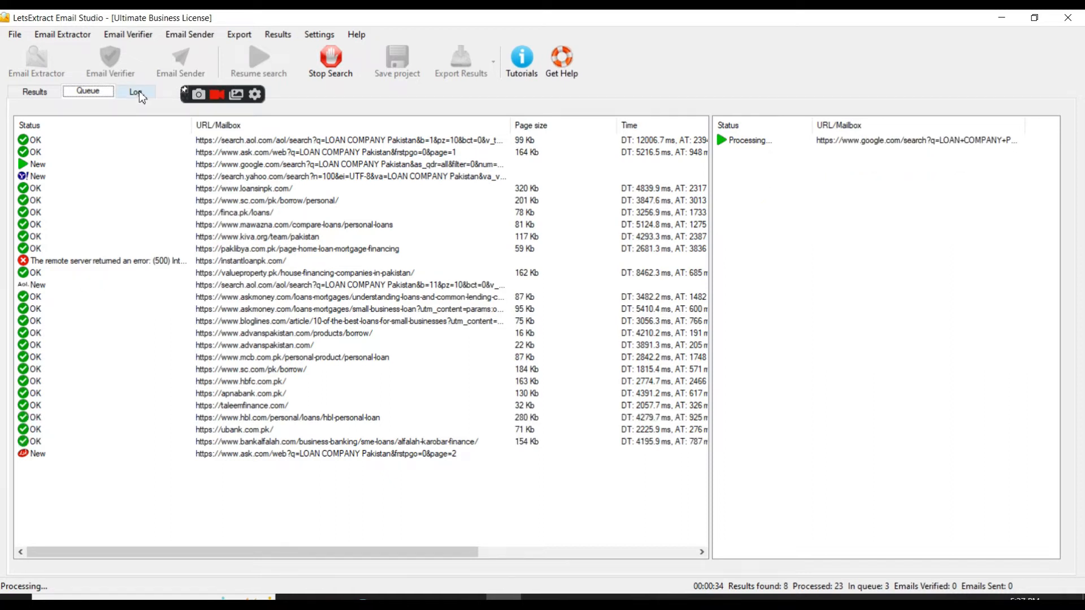
Refresh the per-domain crawl statistics and check the URL queue while emails accumulate to 64
left_click(136, 93)
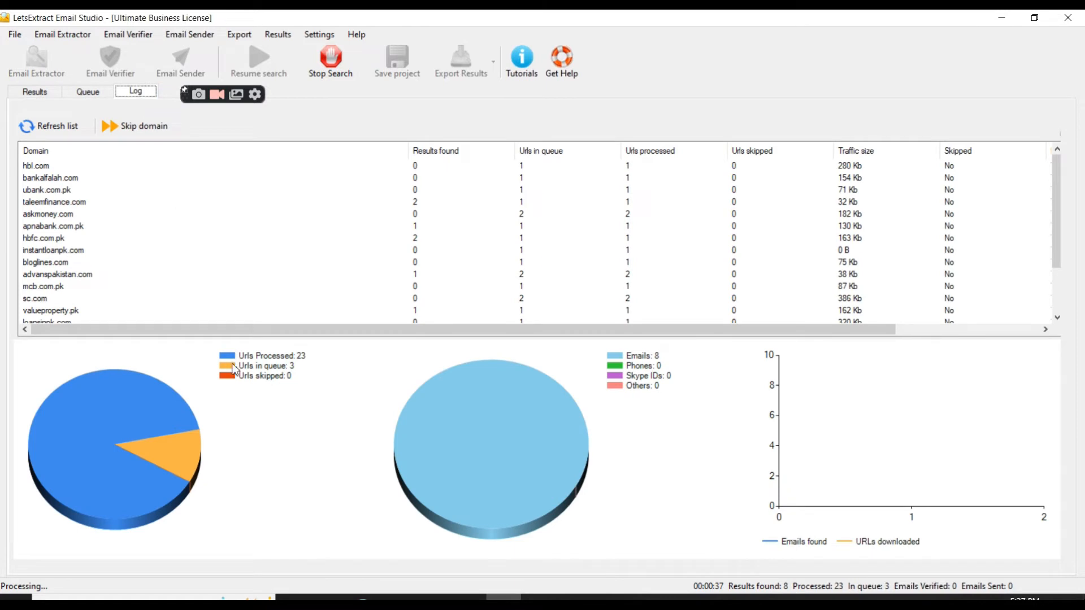
mouse_move(305, 371)
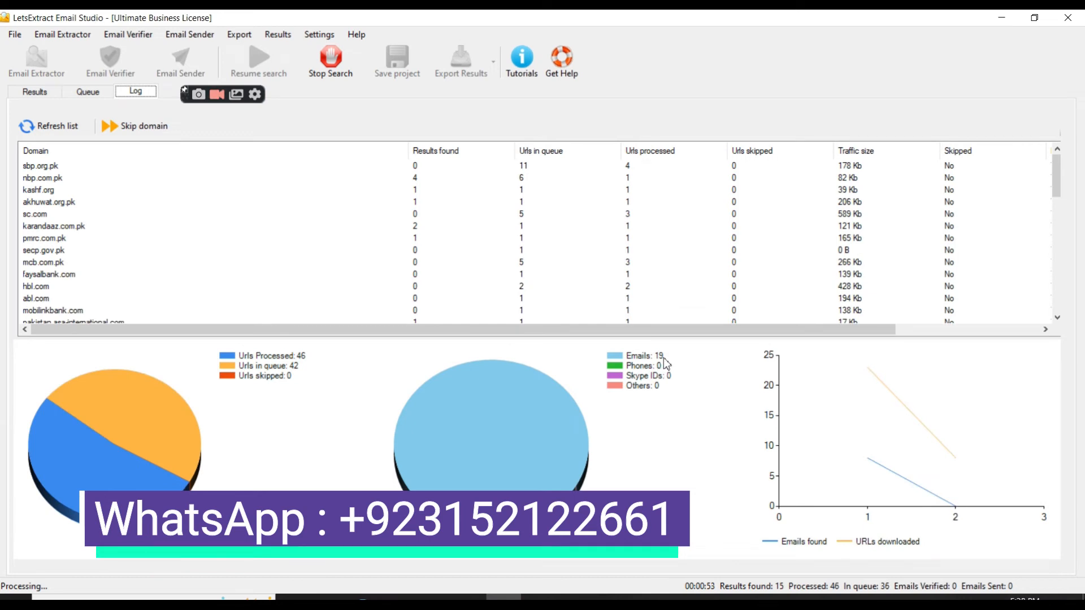
mouse_move(320, 340)
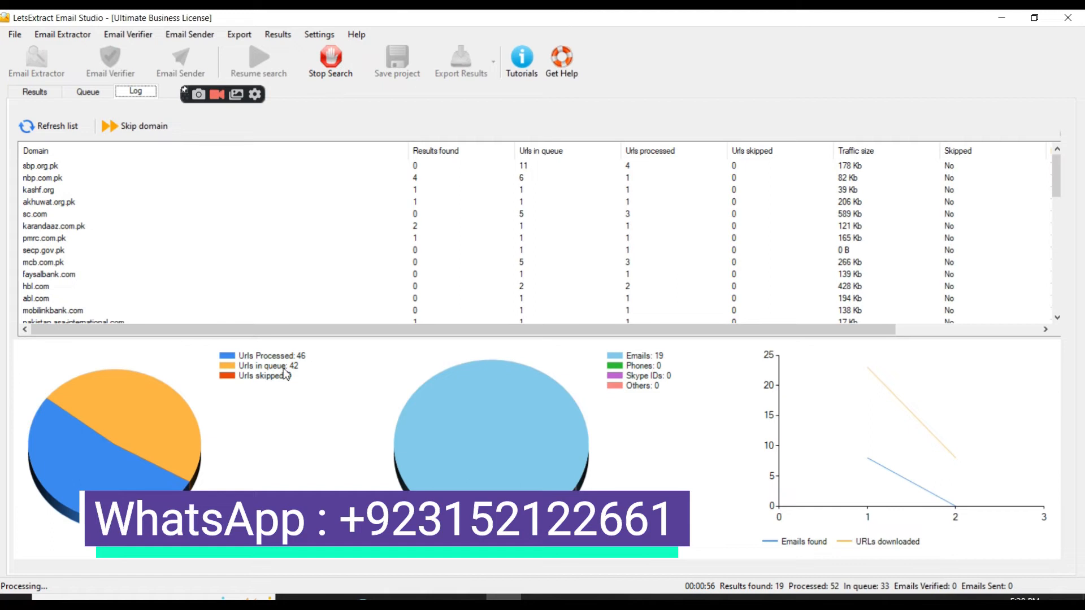
mouse_move(294, 378)
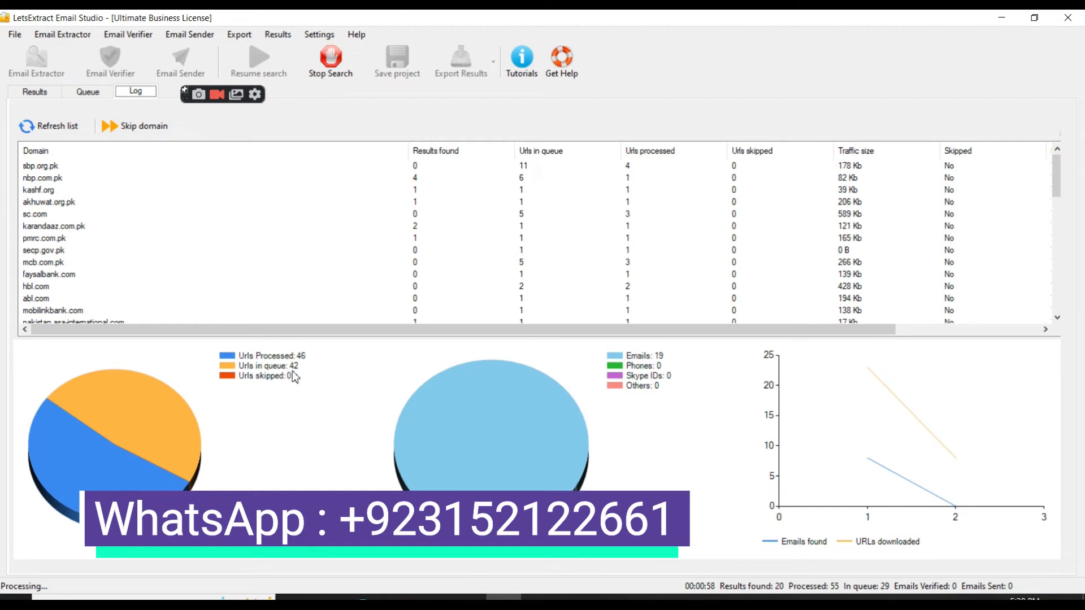
mouse_move(671, 364)
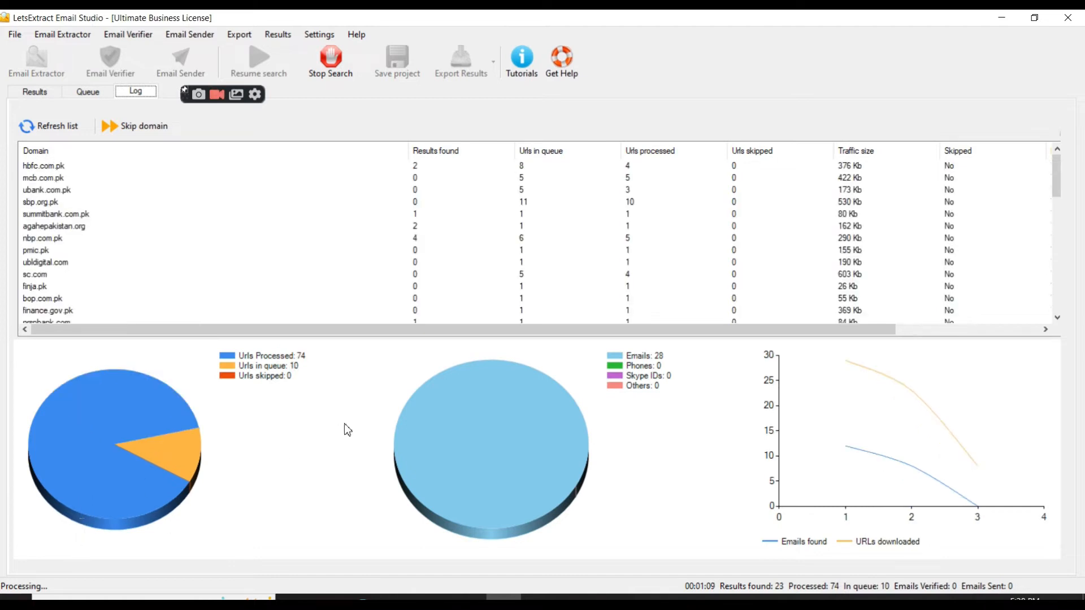
mouse_move(664, 364)
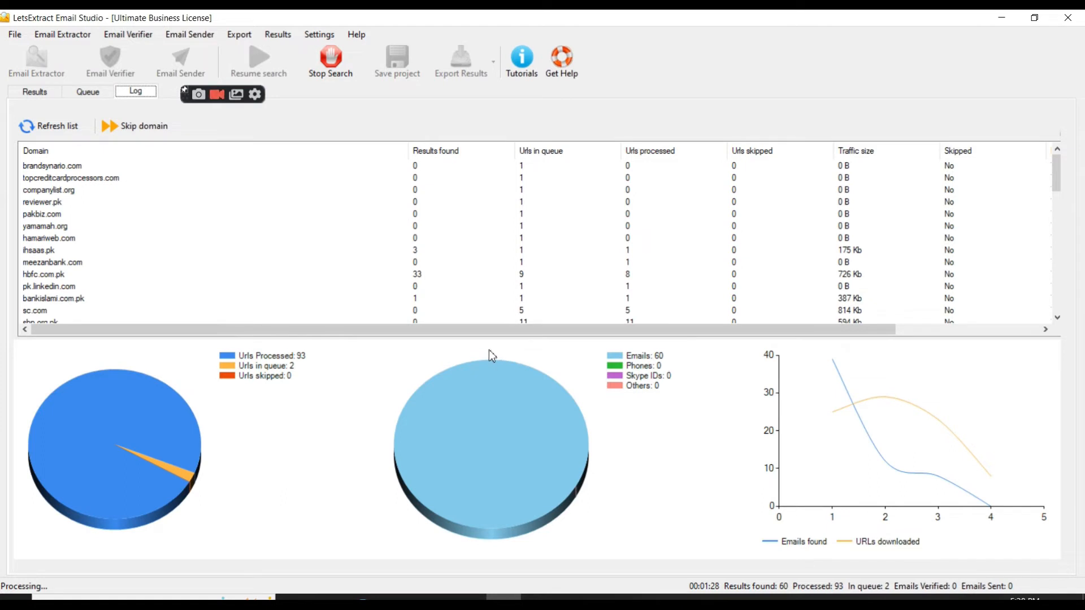
mouse_move(346, 398)
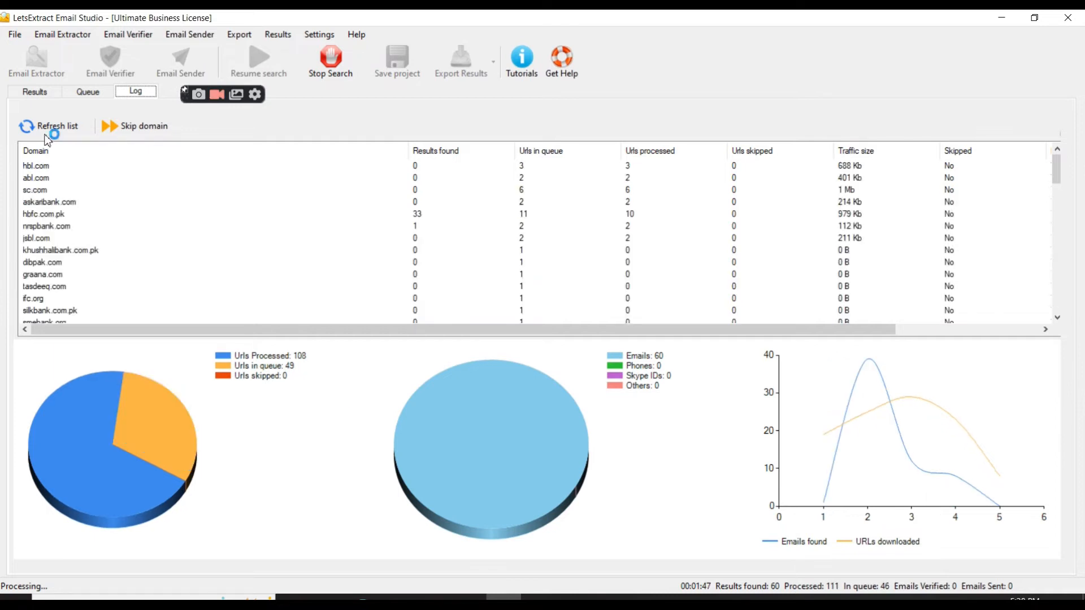
left_click(87, 91)
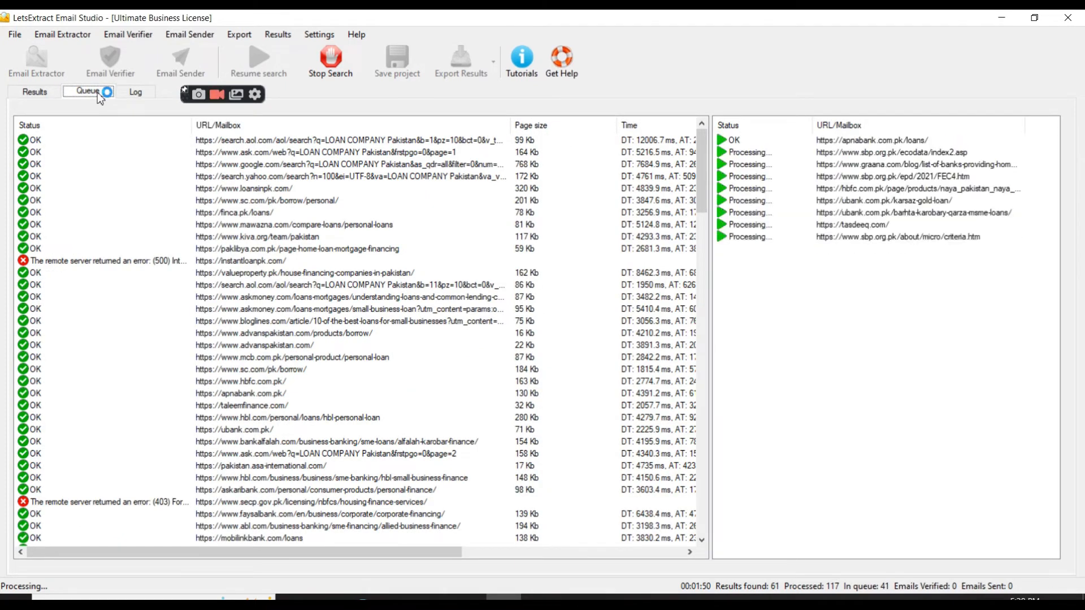
left_click(136, 90)
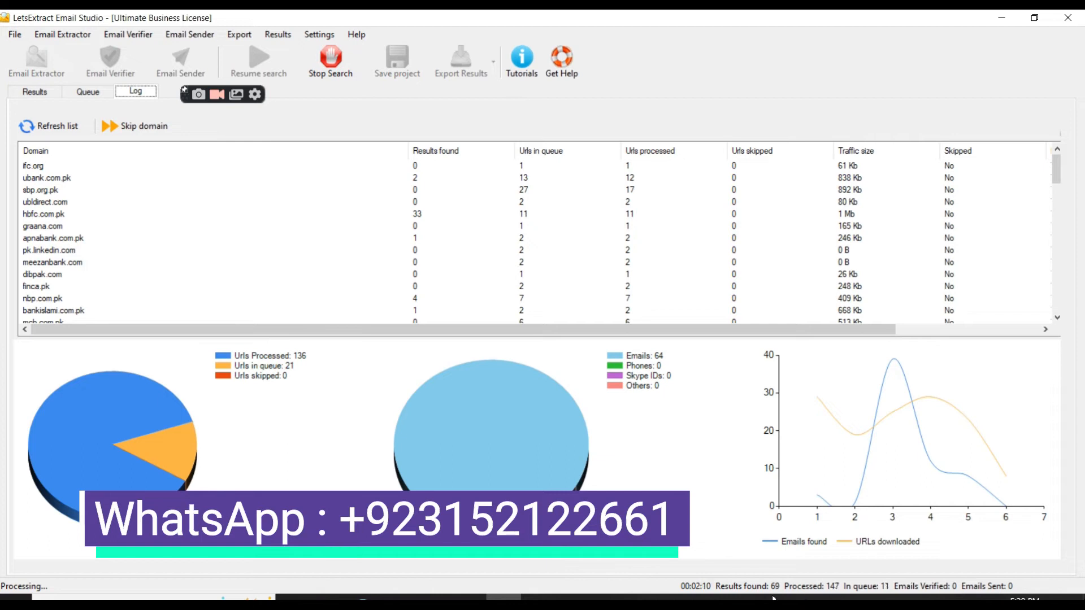
mouse_move(348, 240)
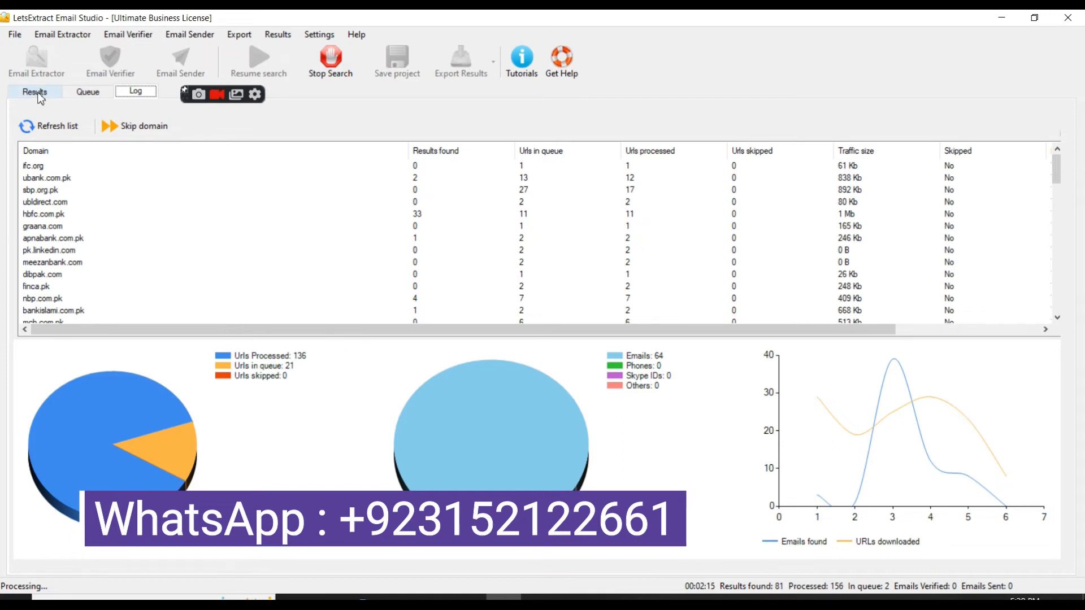
left_click(34, 90)
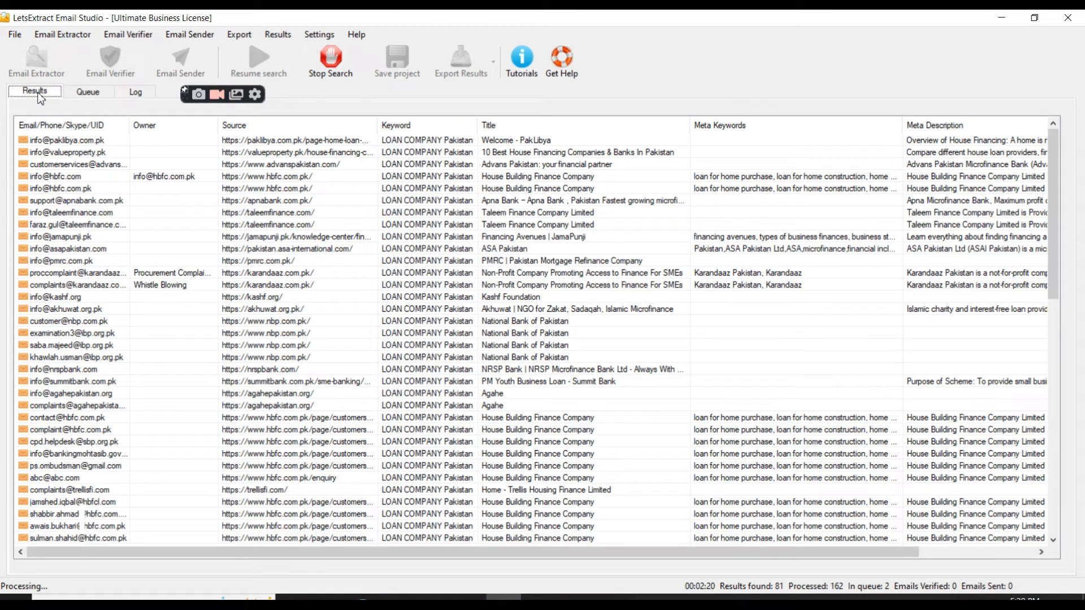
mouse_move(617, 479)
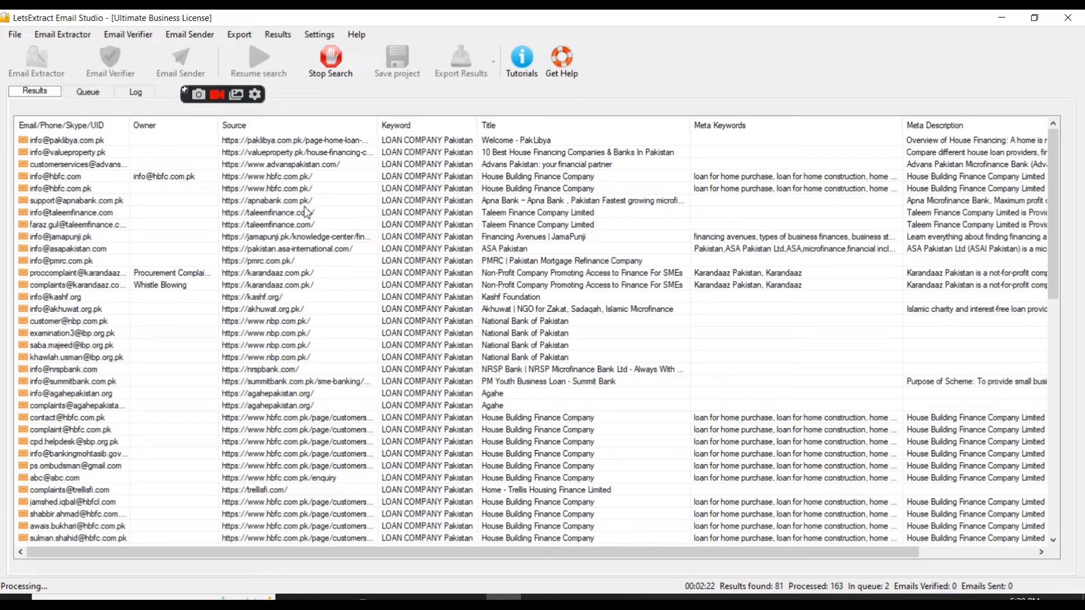
mouse_move(324, 208)
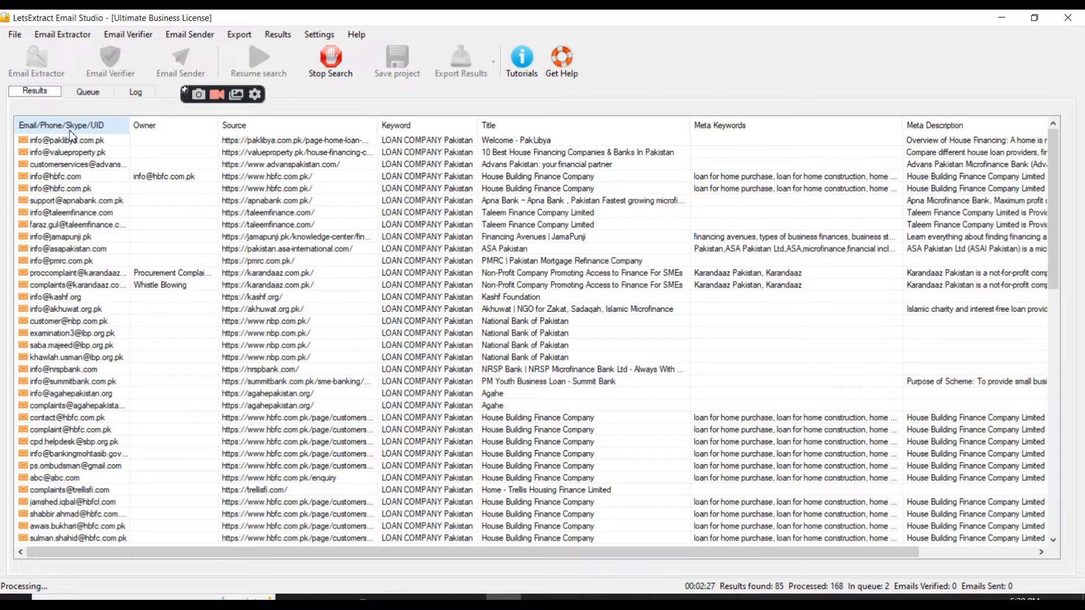
mouse_move(191, 148)
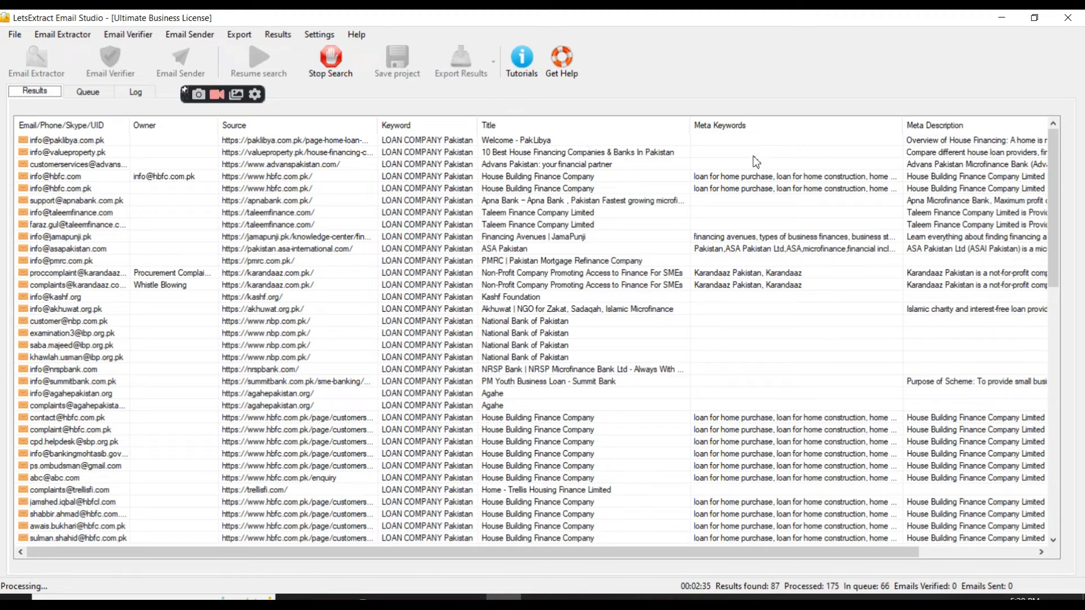
mouse_move(958, 540)
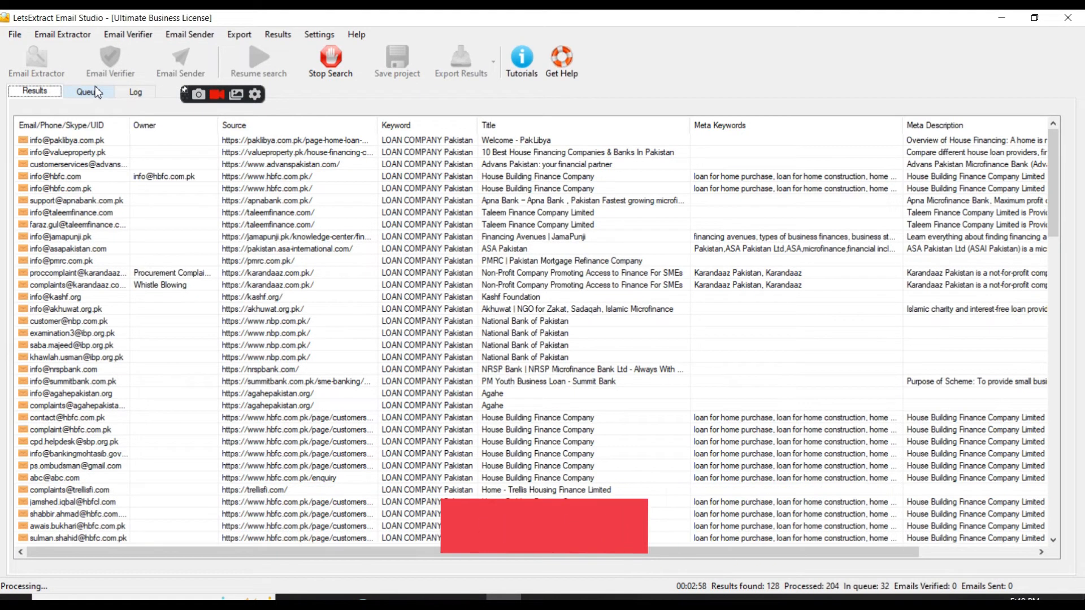
left_click(87, 92)
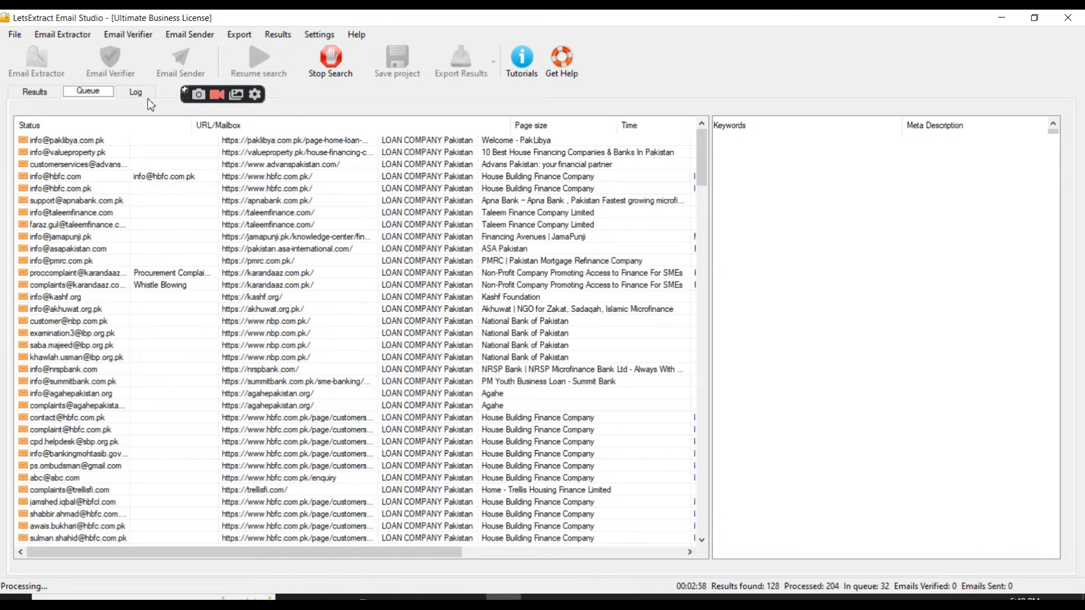
left_click(135, 91)
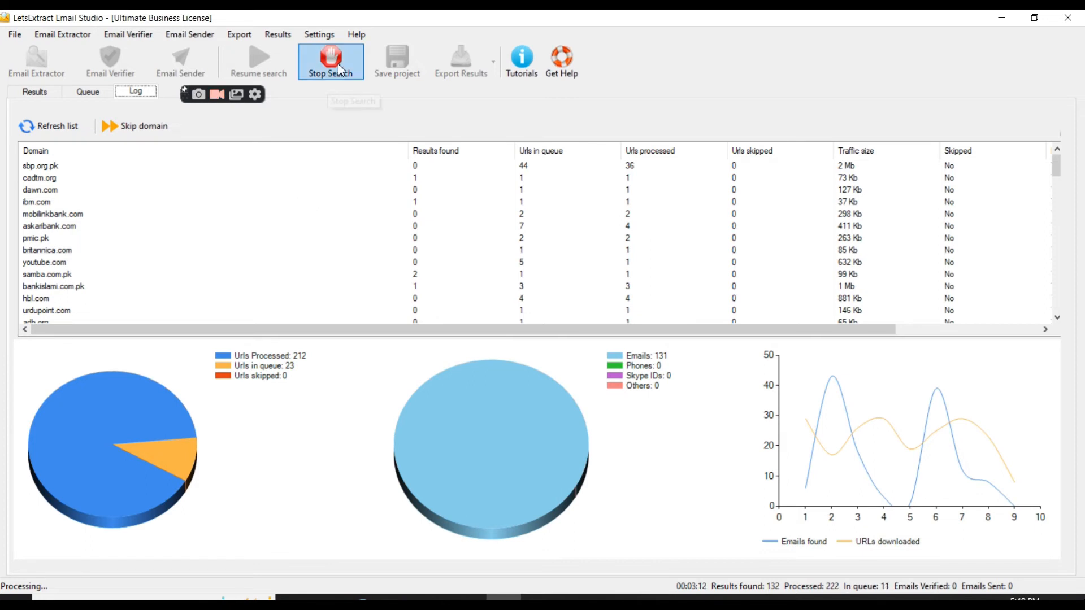
Stop the search at 132 emails, check the final queue, and show the Results table
left_click(330, 54)
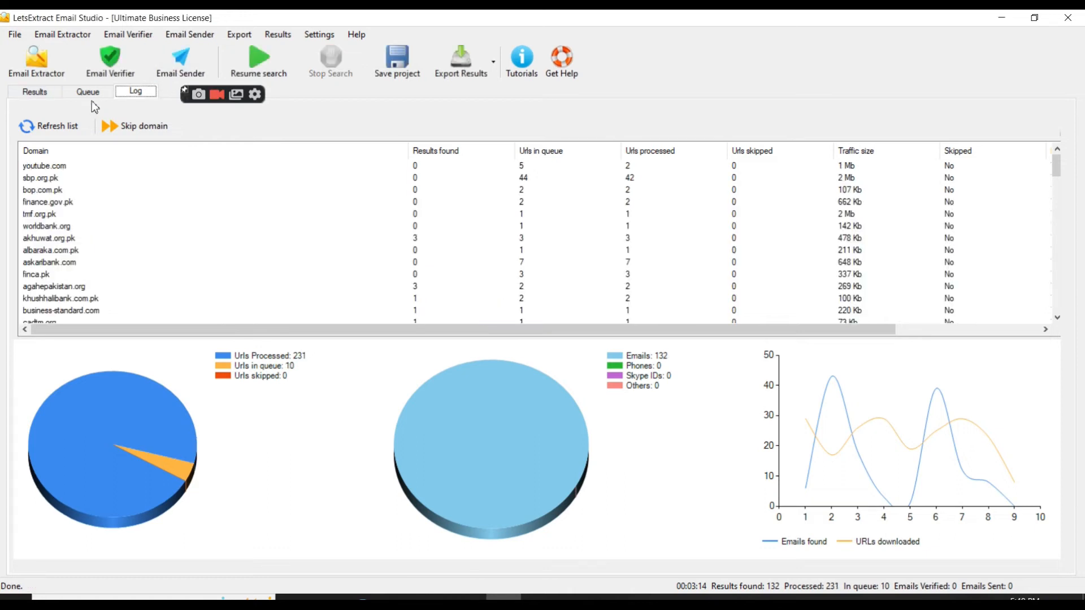
left_click(32, 91)
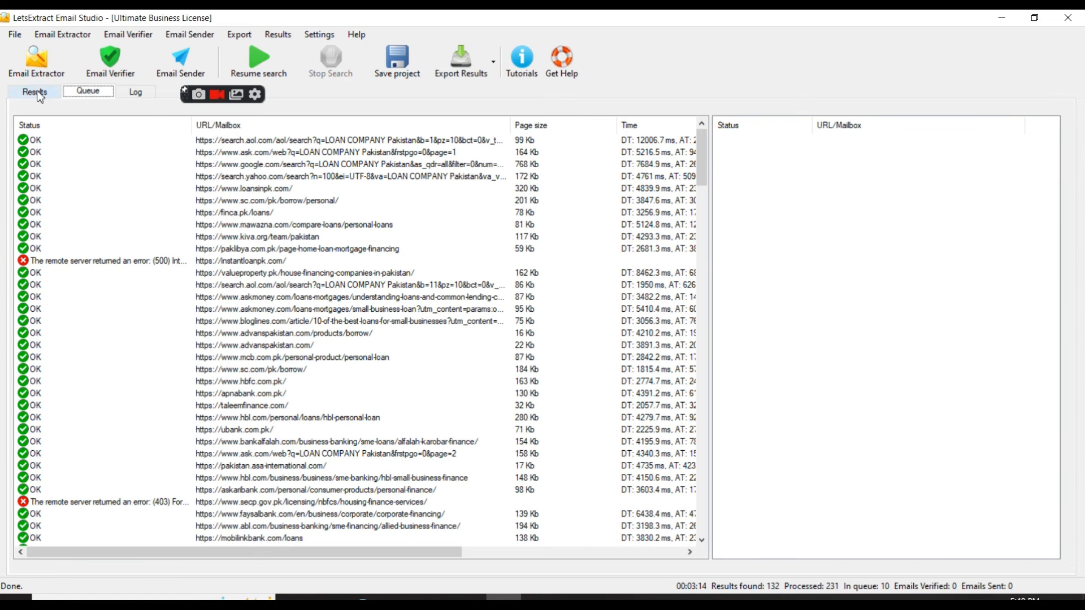
left_click(34, 92)
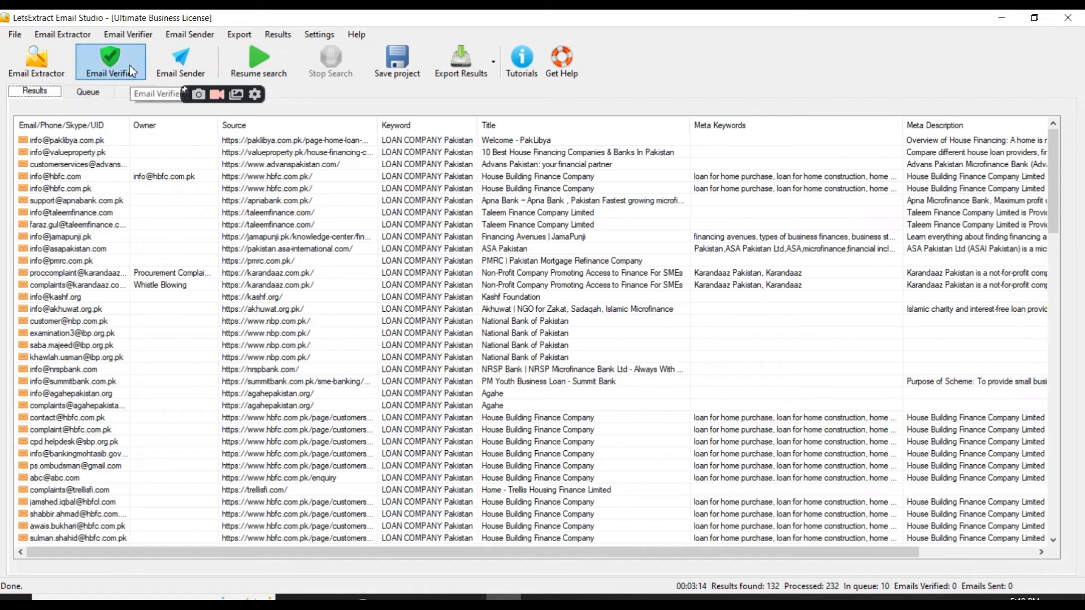
Start the Email Verifier on the extracted addresses, keeping Skip Successfully Verified Emails checked
left_click(110, 58)
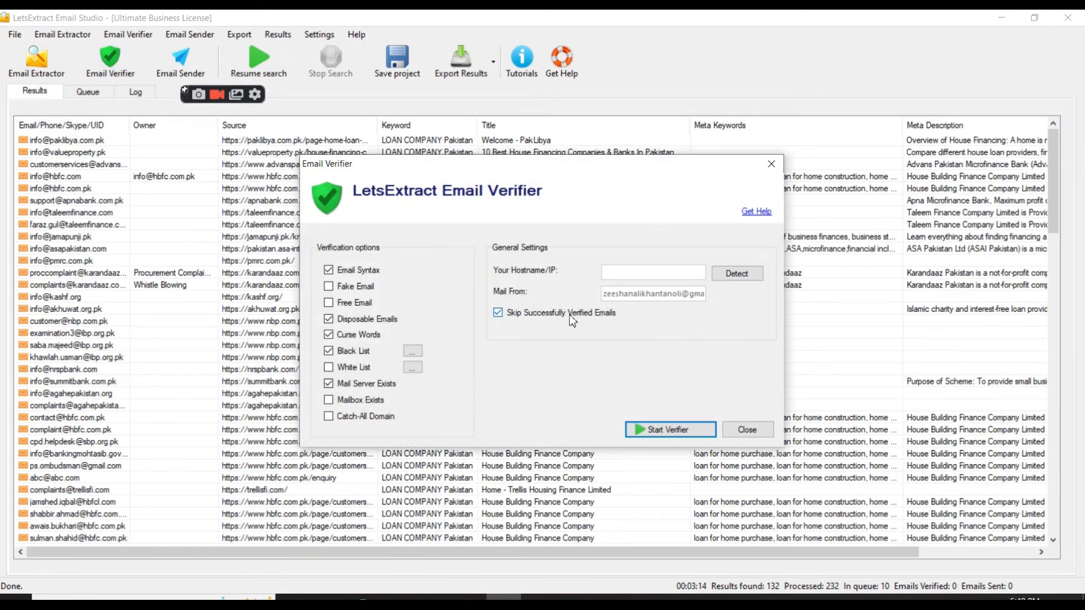
left_click(670, 429)
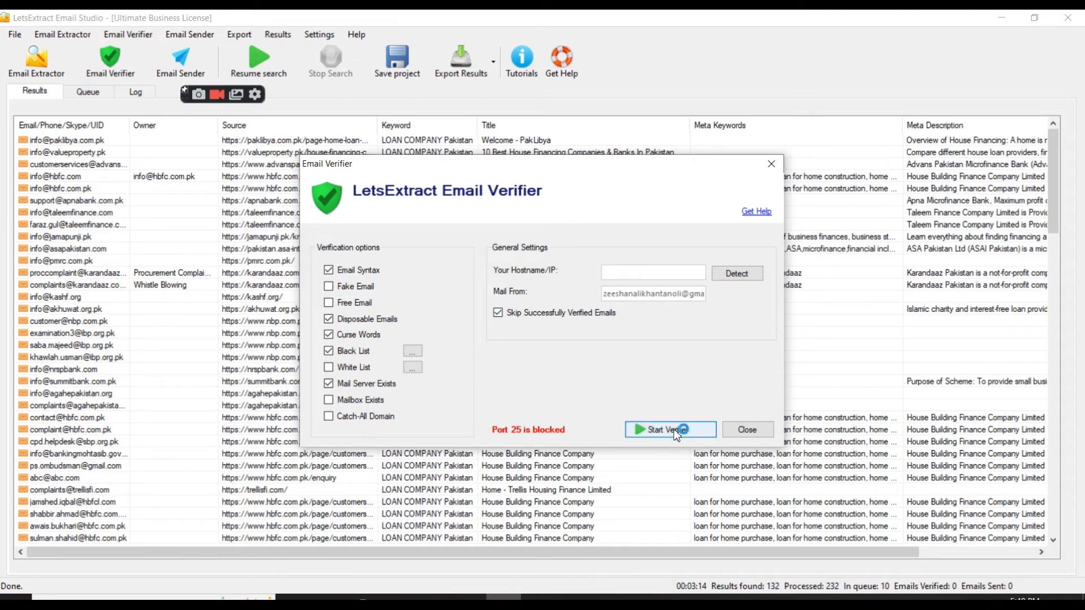
left_click(670, 429)
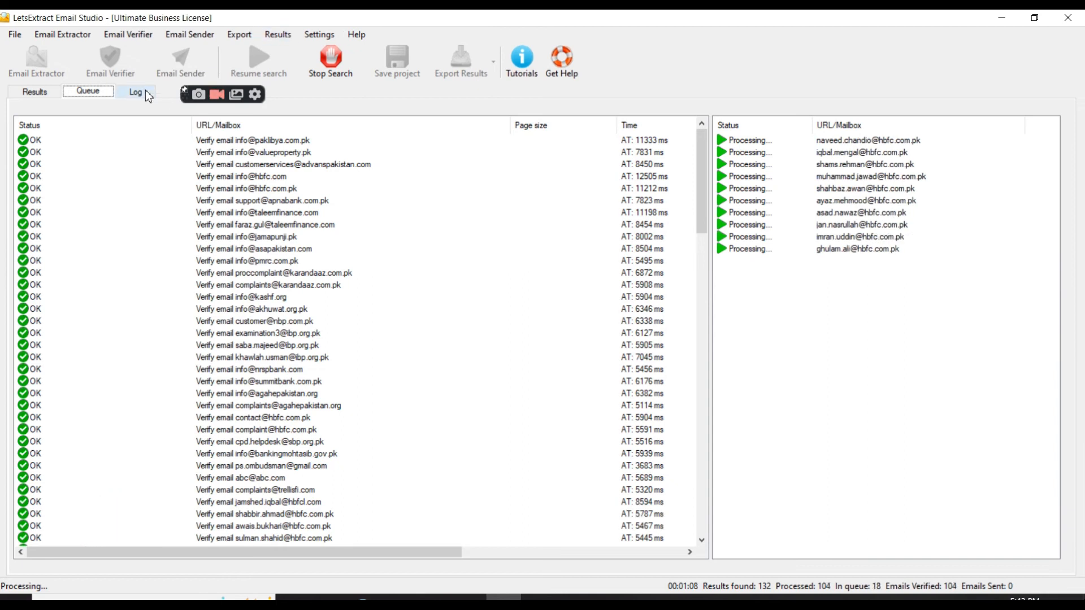
Watch the Log and Results until all 132 emails verify, ending on the verified email list
left_click(33, 91)
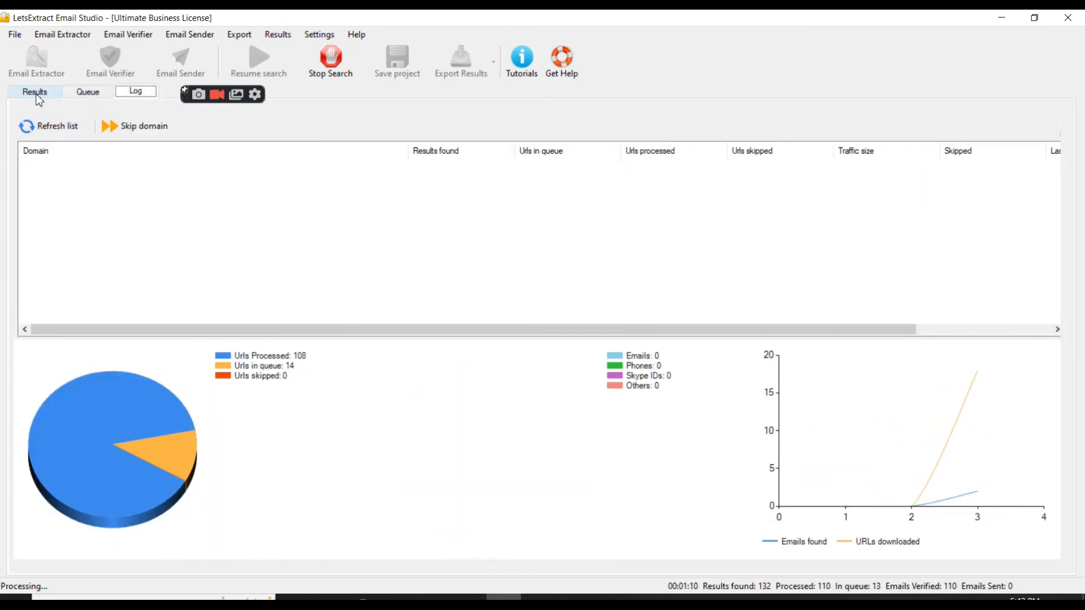
left_click(34, 91)
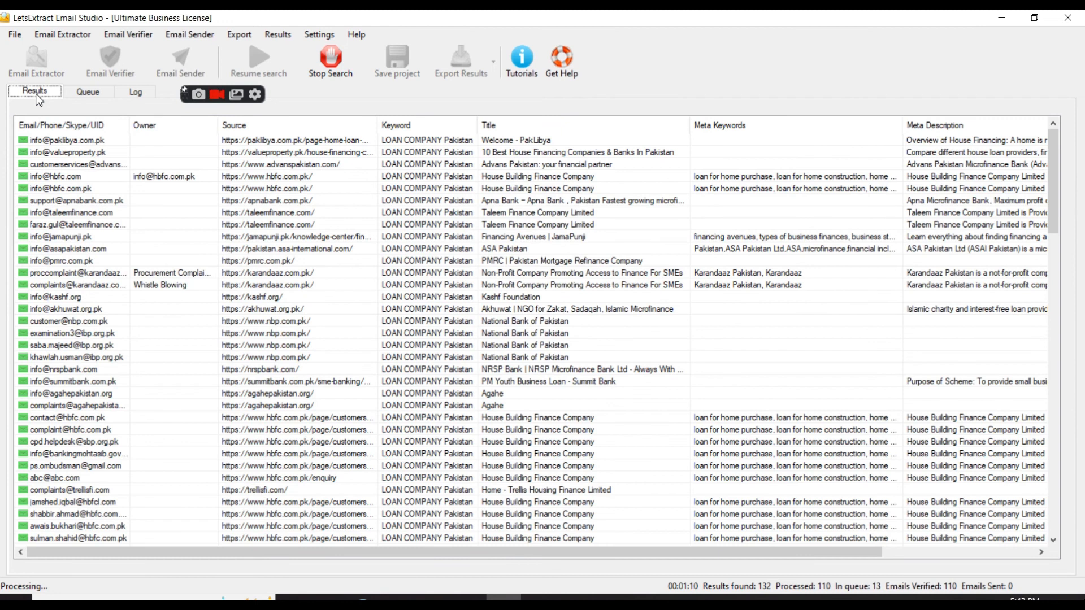
mouse_move(30, 152)
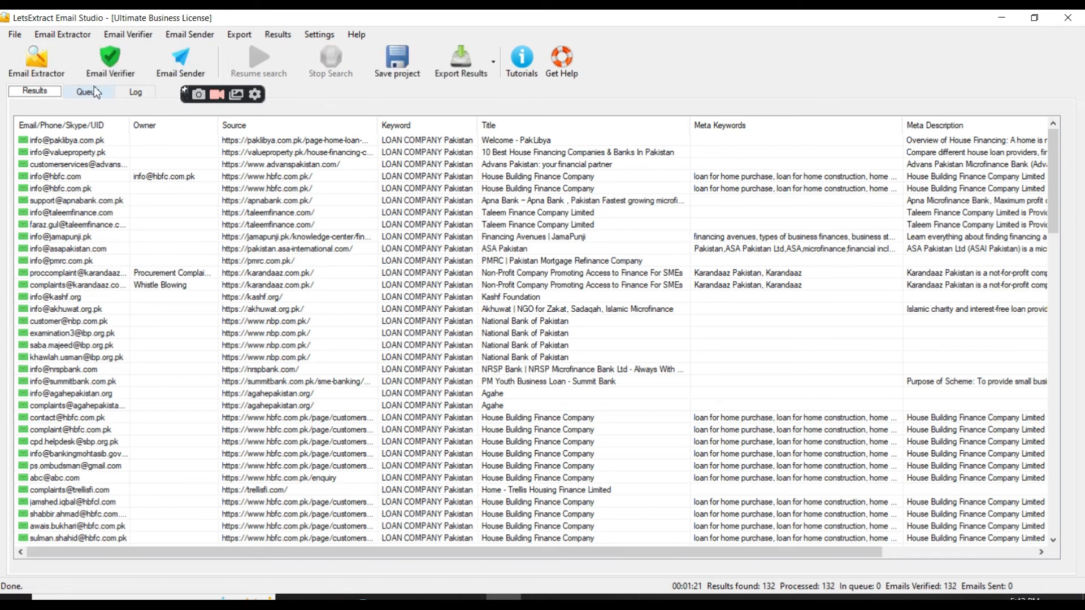
left_click(88, 92)
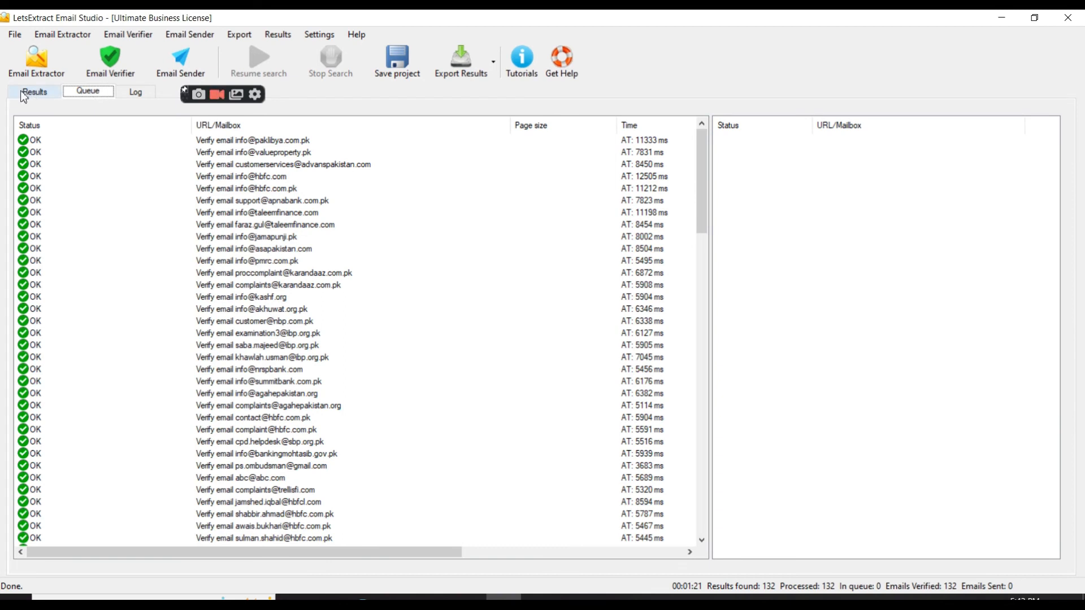
left_click(32, 92)
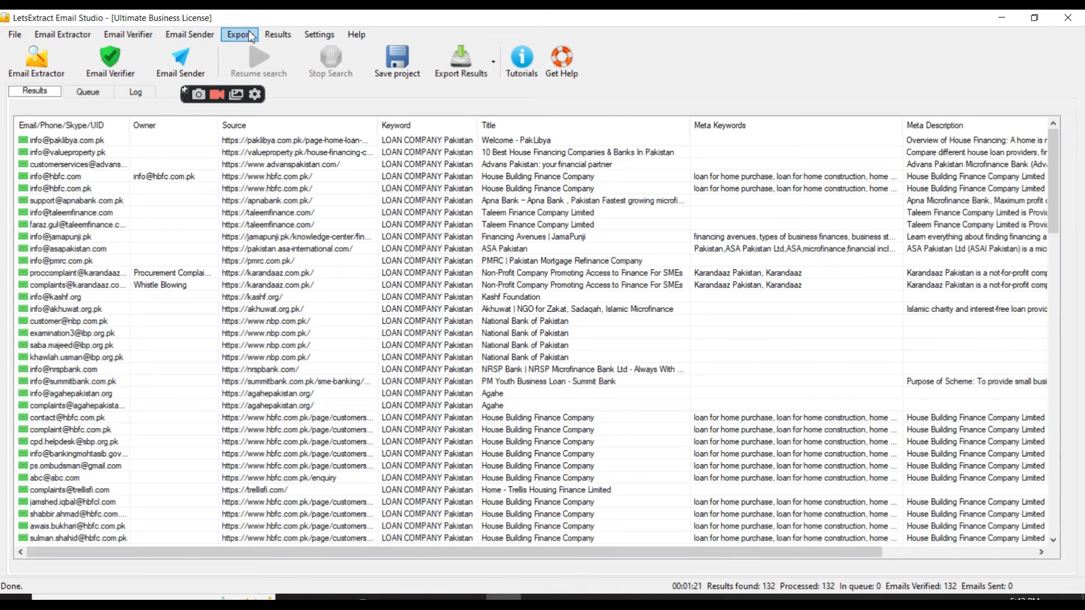
Check the Results menu's actions, then bring up the Welcome dialog of extraction options
left_click(278, 34)
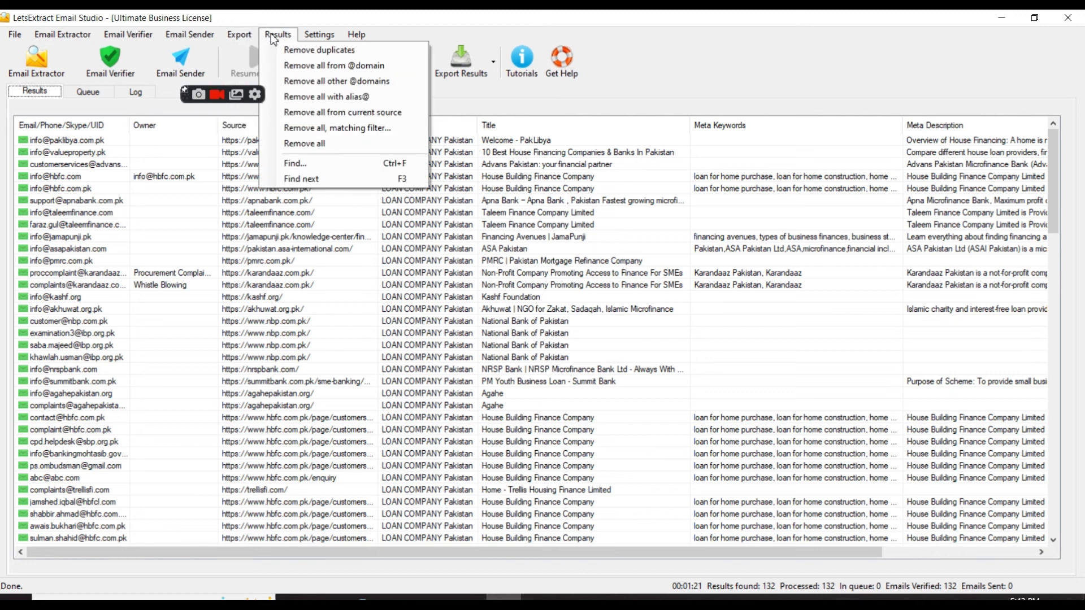
mouse_move(338, 127)
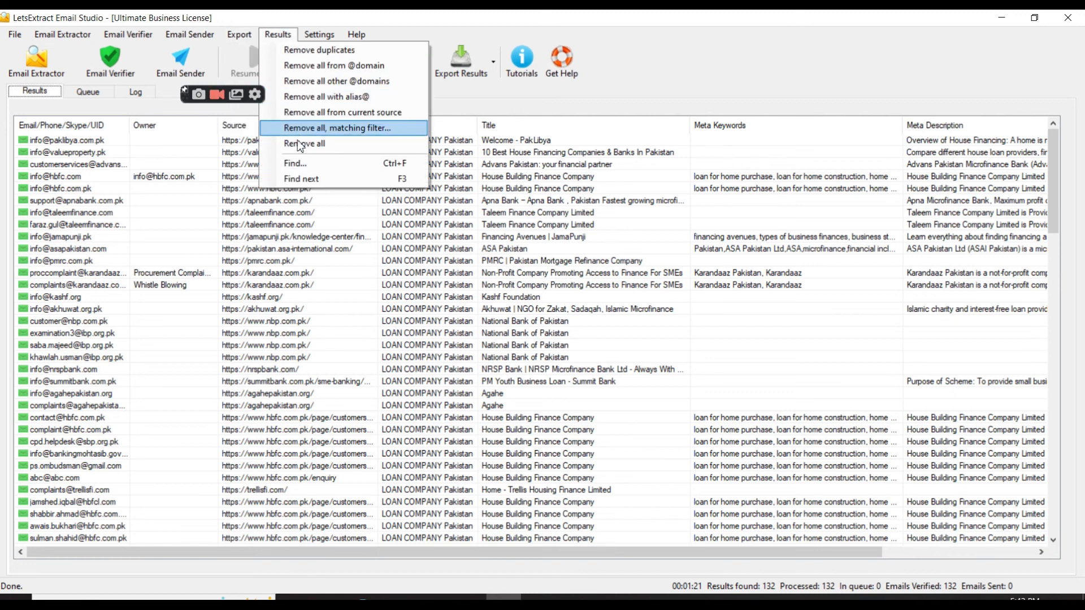
mouse_move(303, 152)
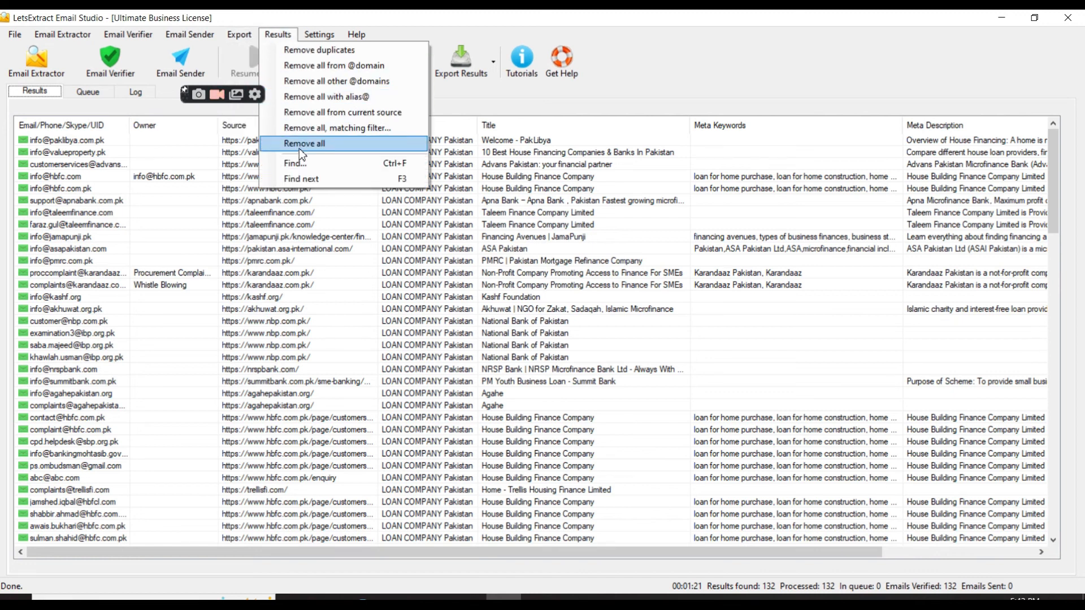
left_click(35, 61)
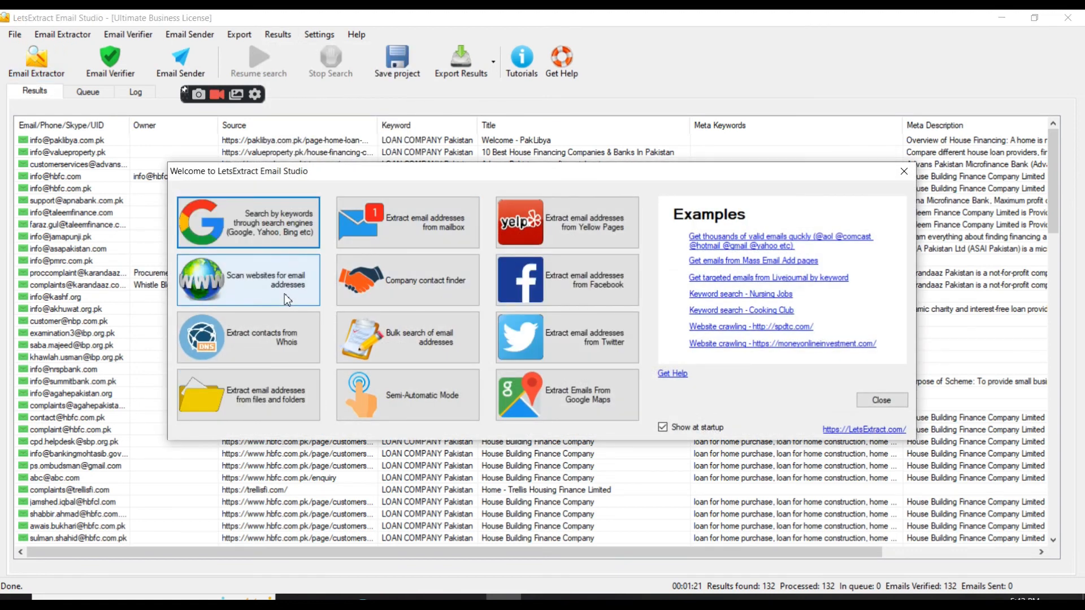
mouse_move(288, 298)
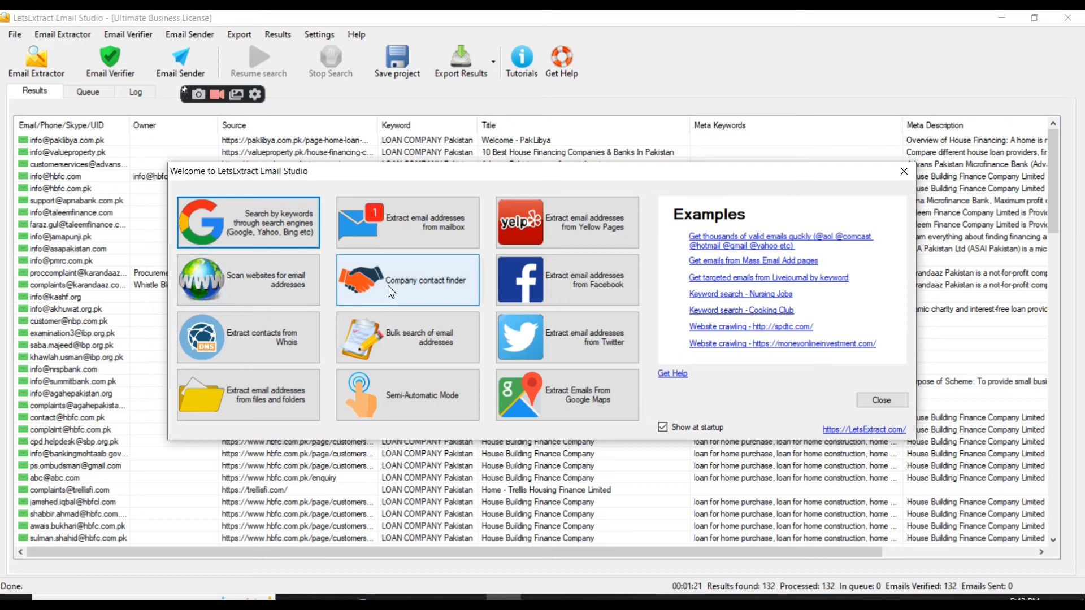
mouse_move(269, 348)
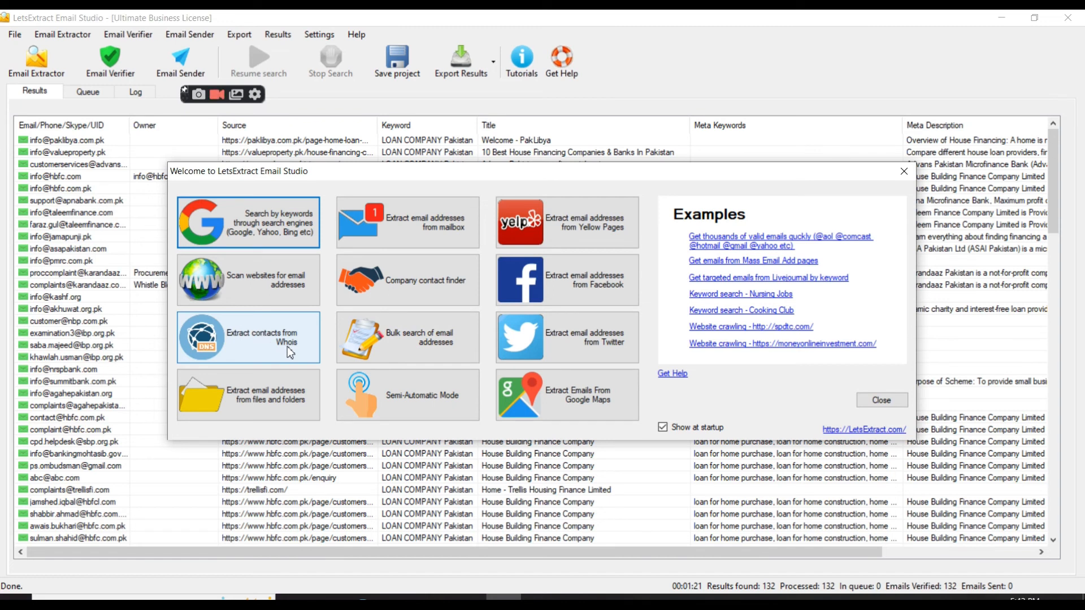
mouse_move(272, 403)
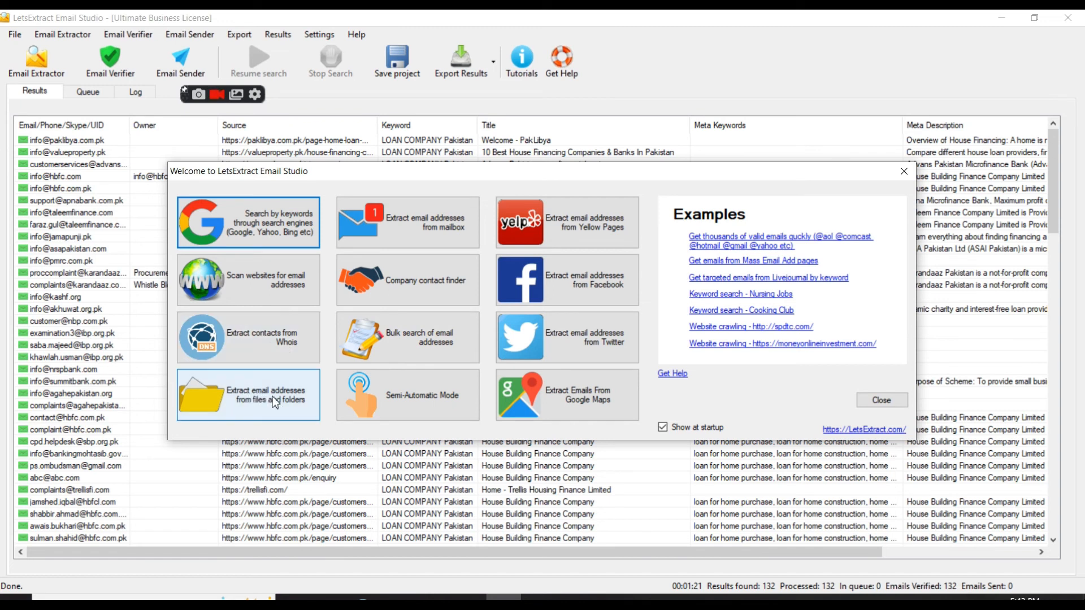